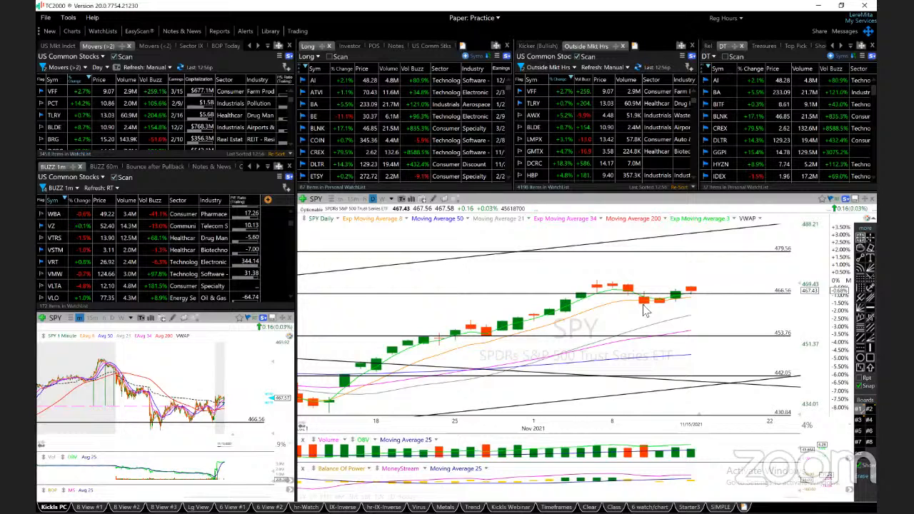
{"action": "mouse_move", "coordinate": [699, 278]}
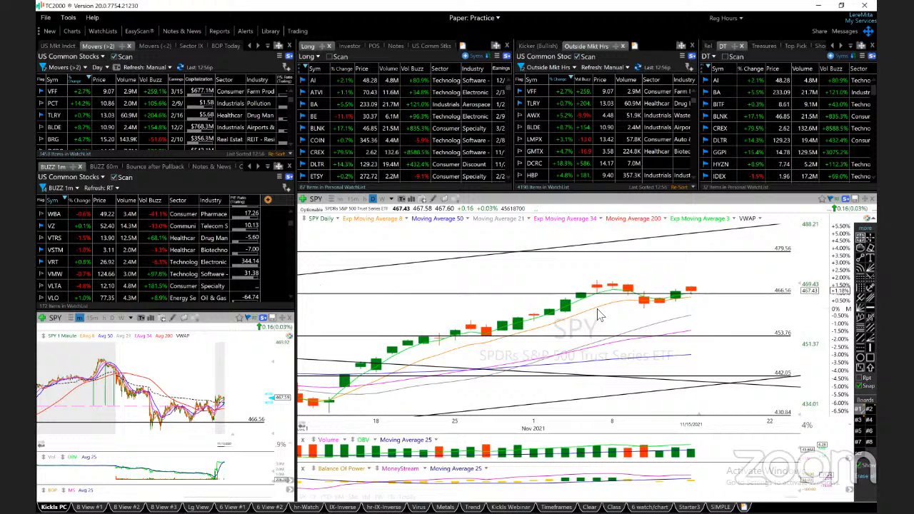
Step: Inspect the SPY daily chart, then load the AI symbol from the Long watchlist
{"action": "right_click", "coordinate": [773, 255]}
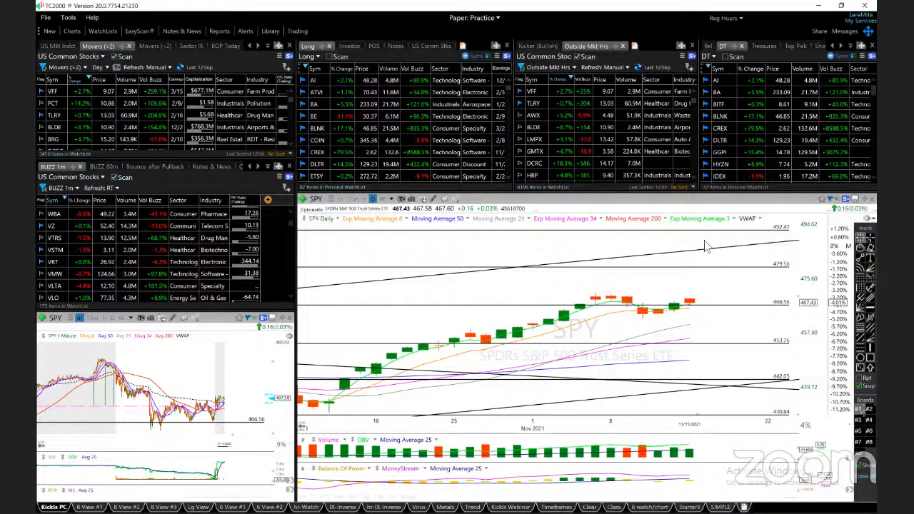
{"action": "left_click", "coordinate": [313, 80]}
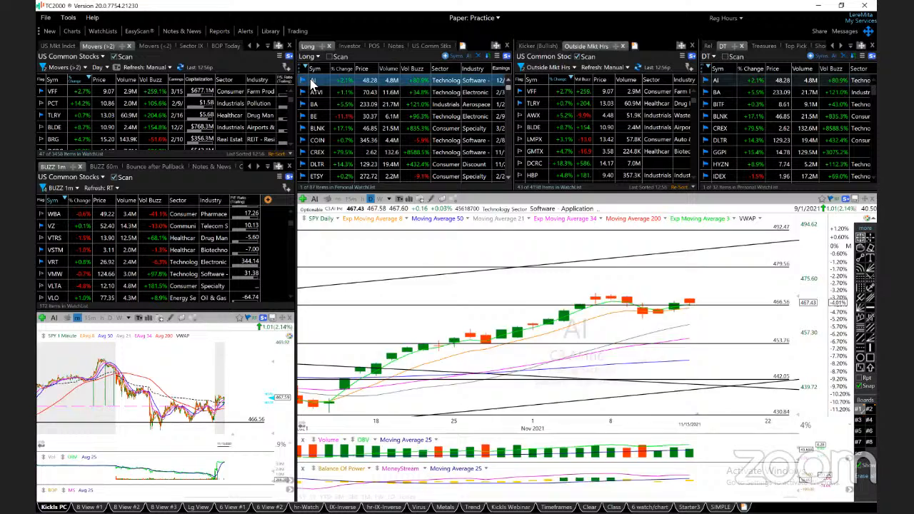
{"action": "left_click", "coordinate": [313, 80]}
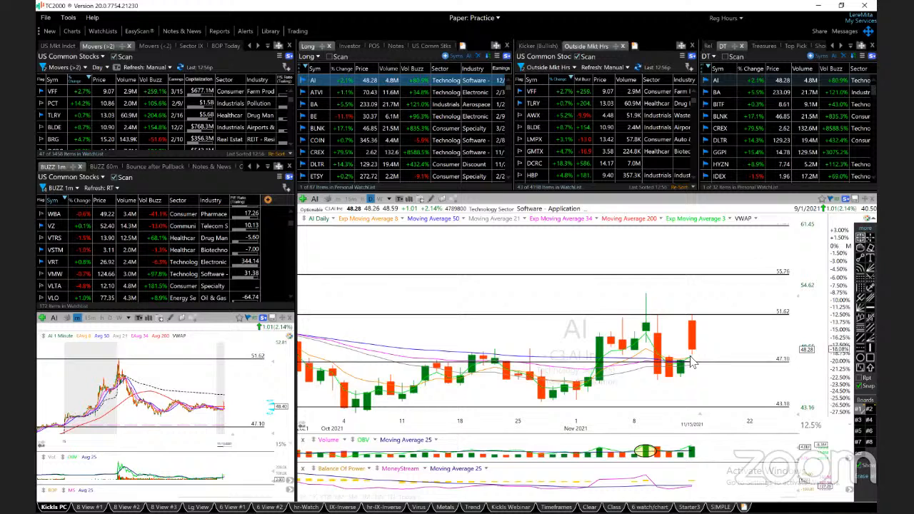
{"action": "mouse_move", "coordinate": [654, 386]}
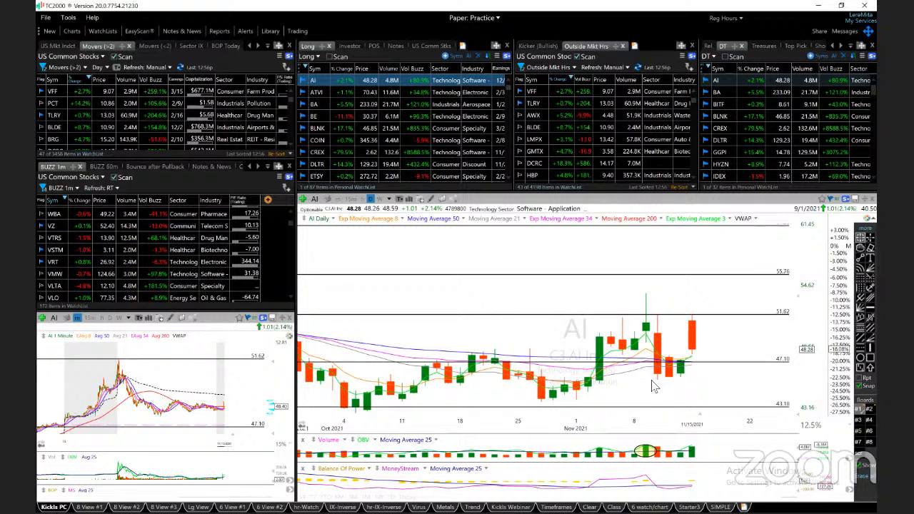
{"action": "mouse_move", "coordinate": [685, 340]}
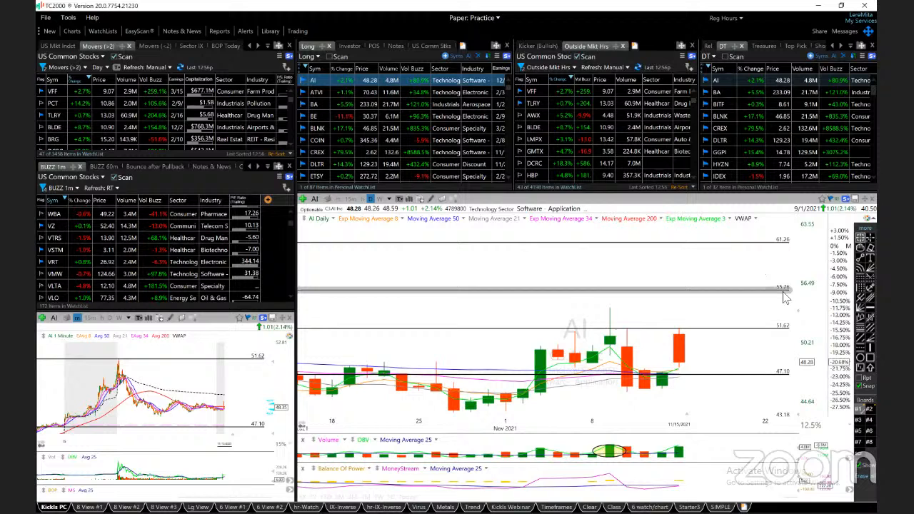
Step: Load the ATVI daily chart from the Long watchlist
{"action": "left_click", "coordinate": [317, 92]}
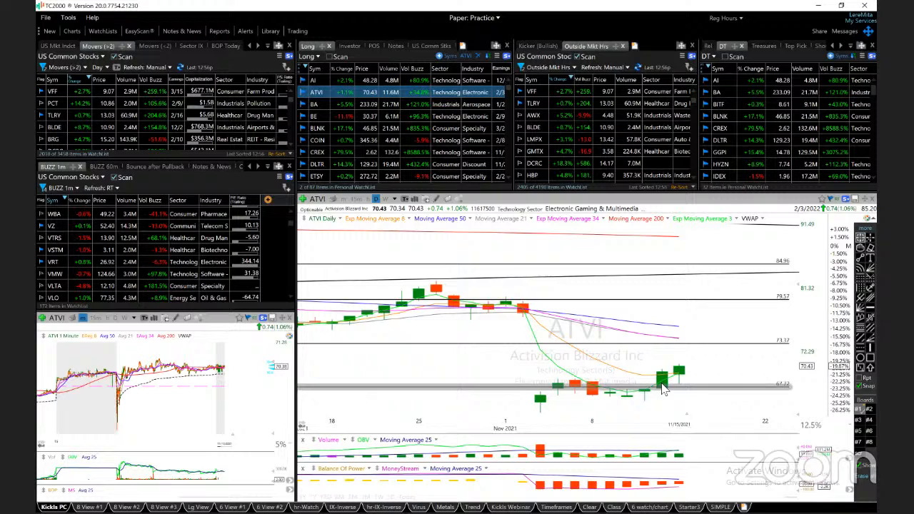
{"action": "mouse_move", "coordinate": [697, 360]}
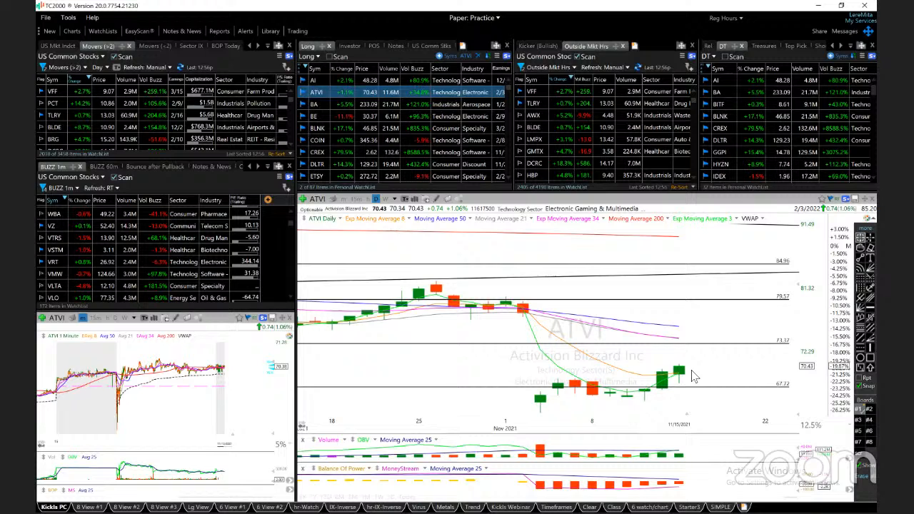
{"action": "mouse_move", "coordinate": [684, 380]}
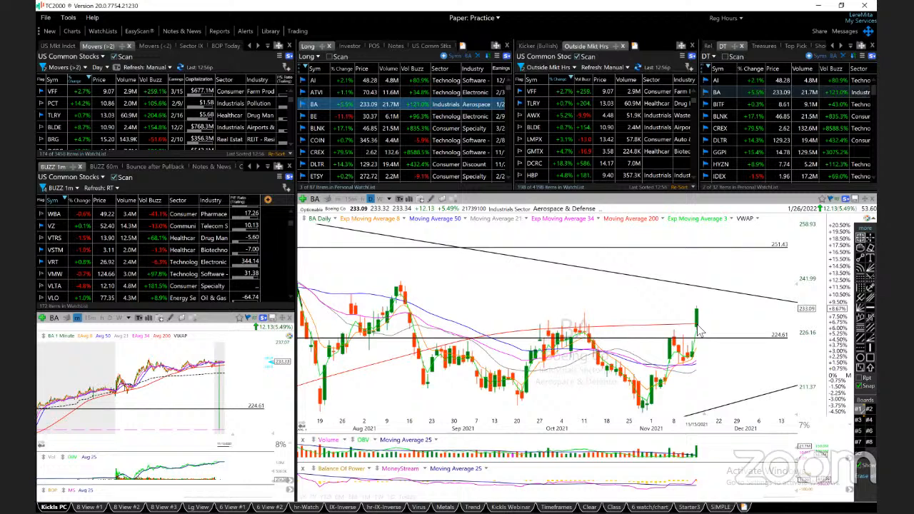
{"action": "mouse_move", "coordinate": [689, 379]}
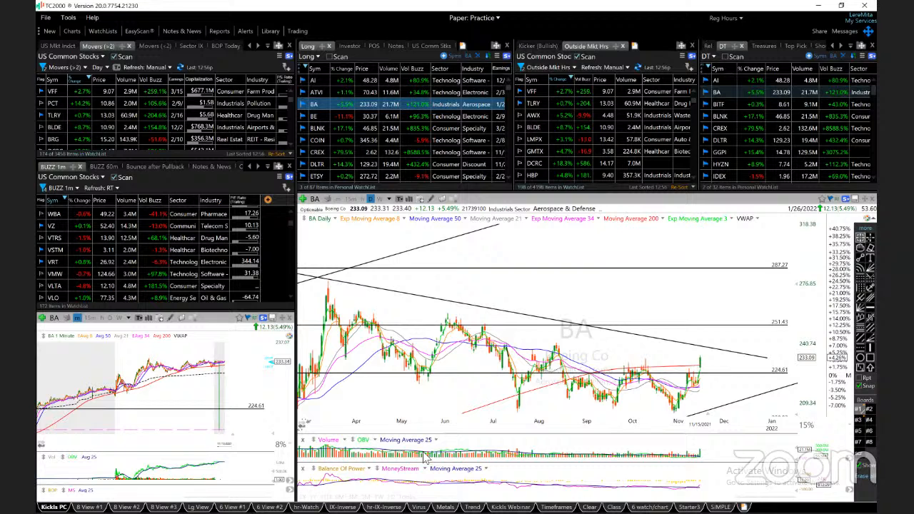
{"action": "mouse_move", "coordinate": [480, 460]}
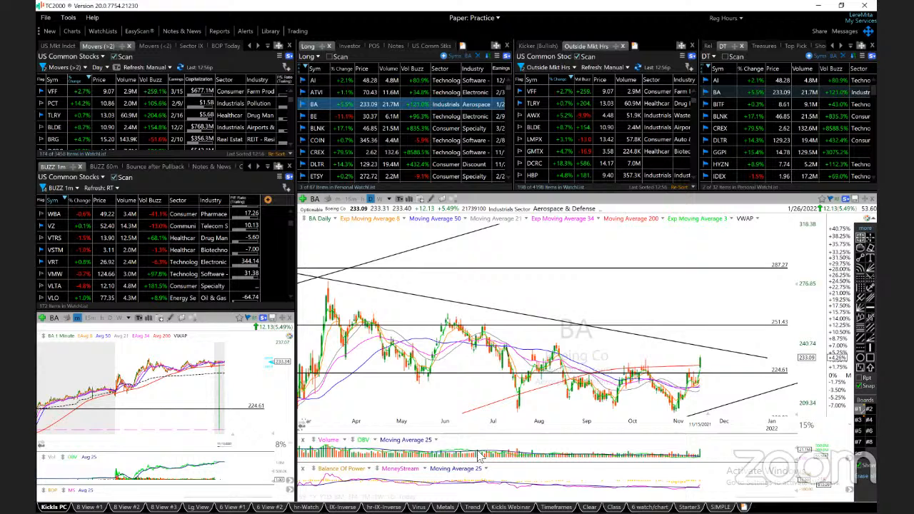
{"action": "mouse_move", "coordinate": [532, 399]}
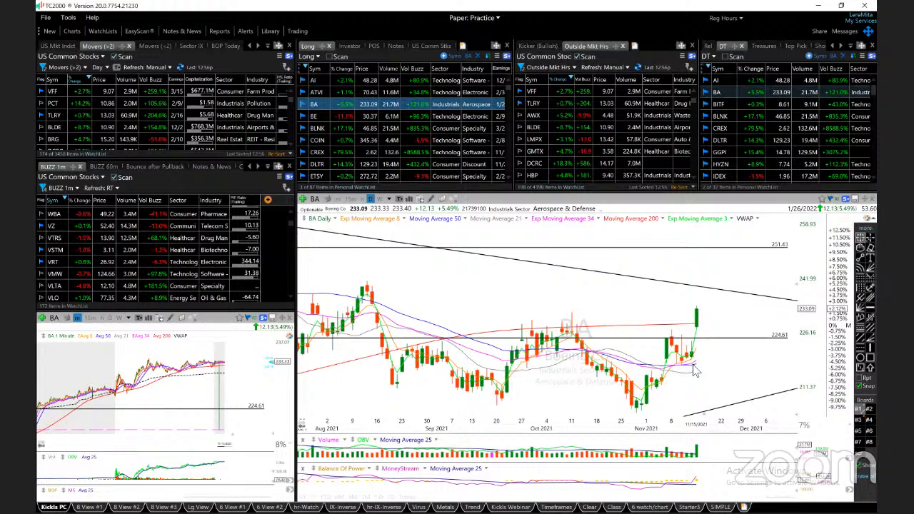
{"action": "mouse_move", "coordinate": [793, 286]}
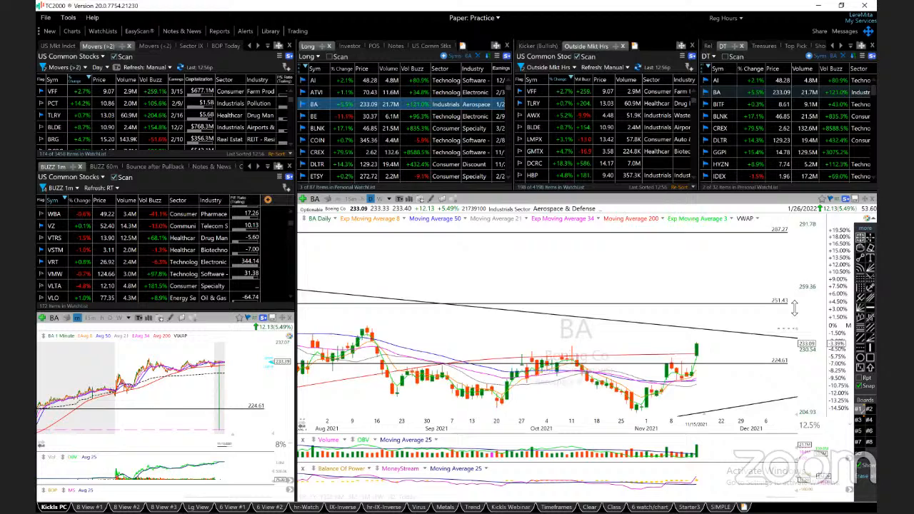
Step: Load the Bloom Energy (BE) daily chart from the watchlist
{"action": "left_click", "coordinate": [314, 116]}
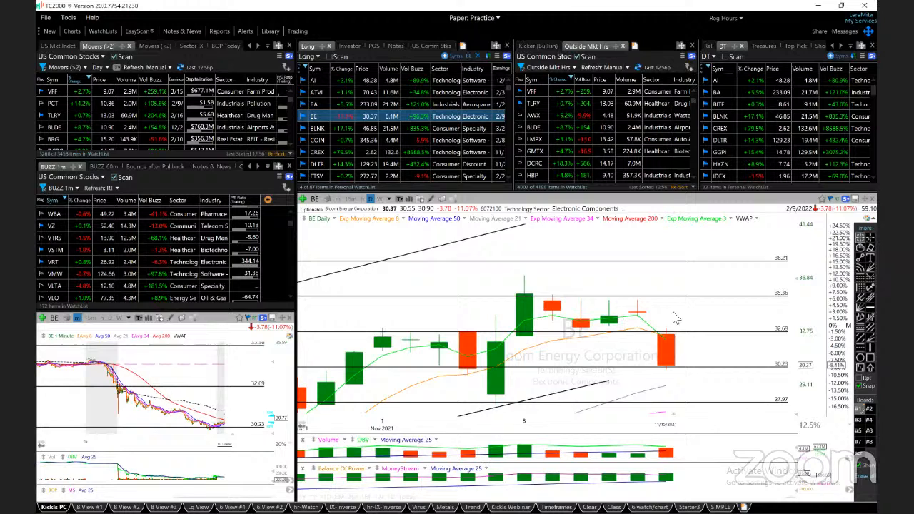
{"action": "mouse_move", "coordinate": [645, 320]}
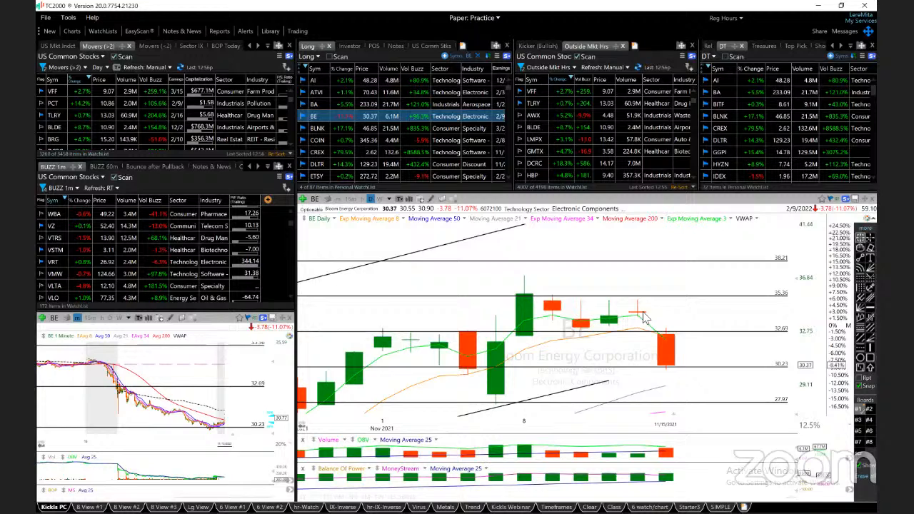
{"action": "mouse_move", "coordinate": [665, 357]}
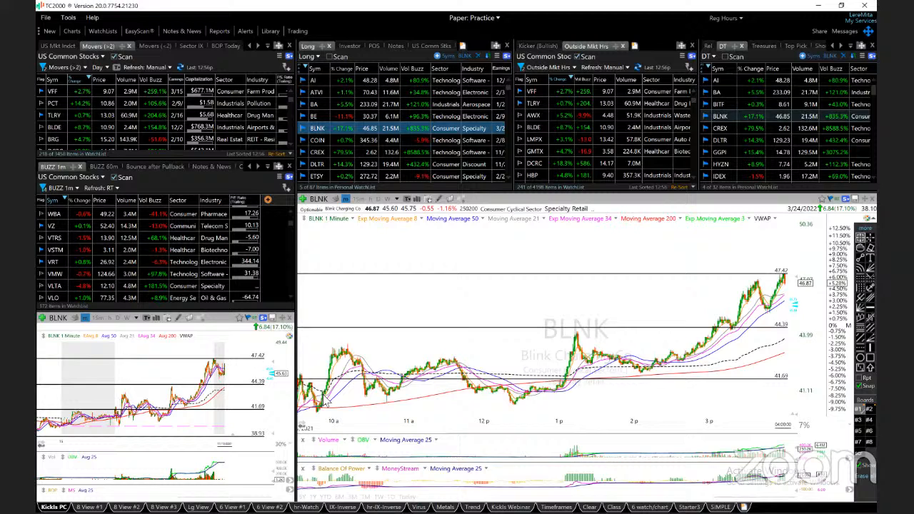
{"action": "mouse_move", "coordinate": [569, 457]}
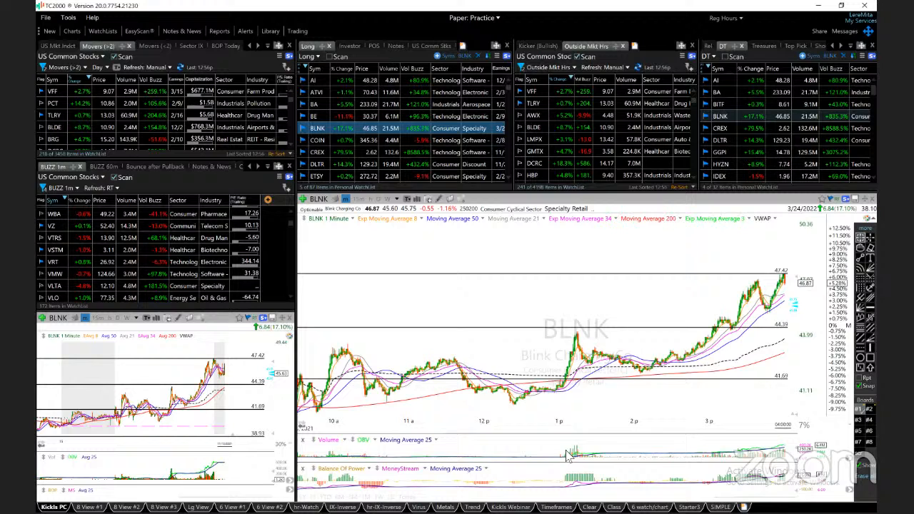
{"action": "mouse_move", "coordinate": [577, 334]}
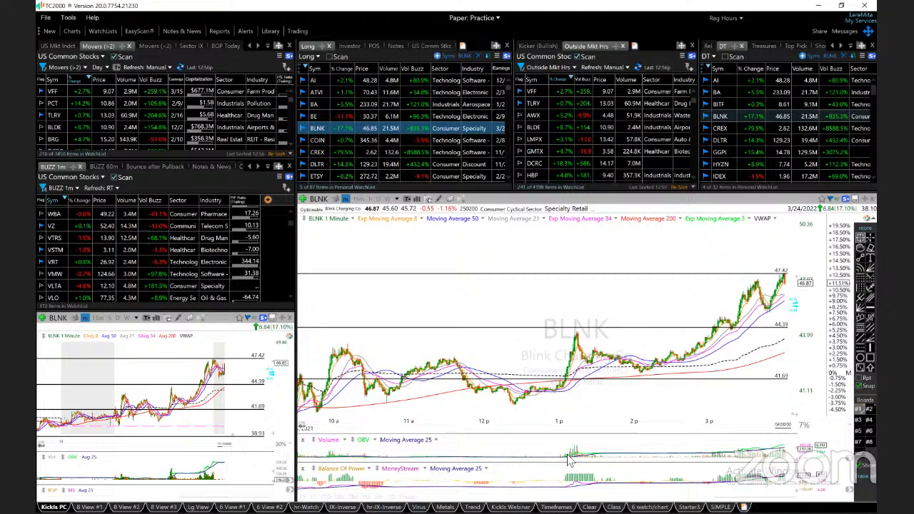
{"action": "mouse_move", "coordinate": [760, 300]}
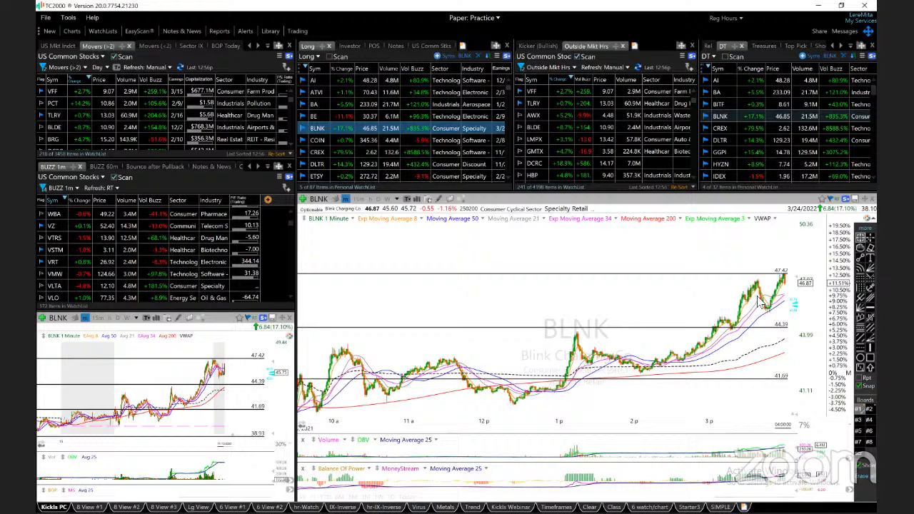
{"action": "mouse_move", "coordinate": [664, 328]}
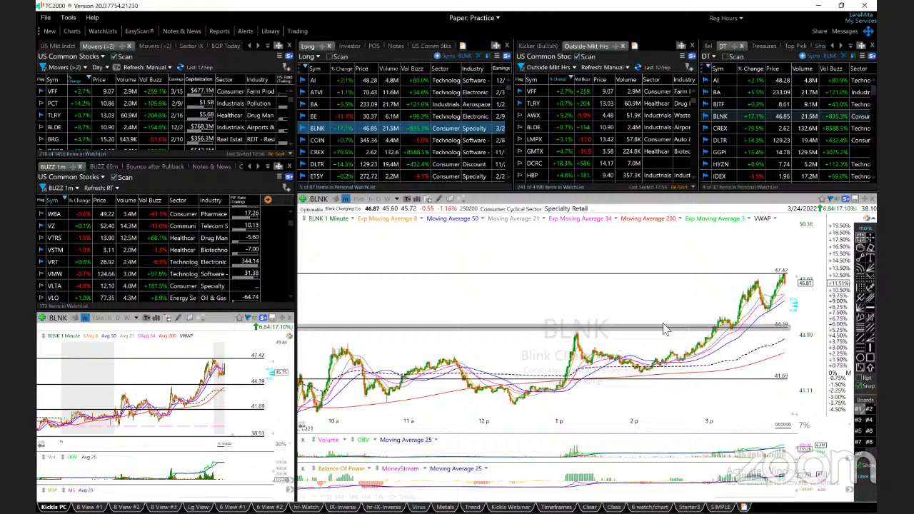
{"action": "mouse_move", "coordinate": [665, 315]}
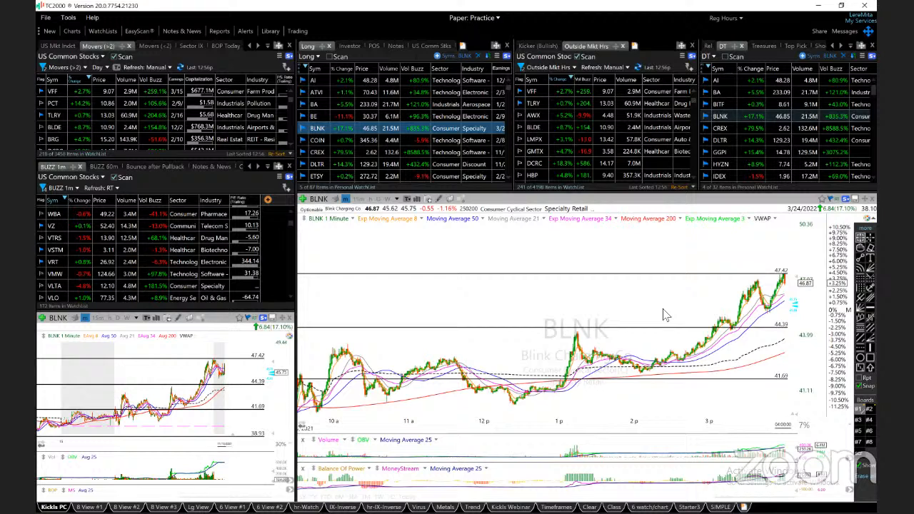
{"action": "mouse_move", "coordinate": [656, 310]}
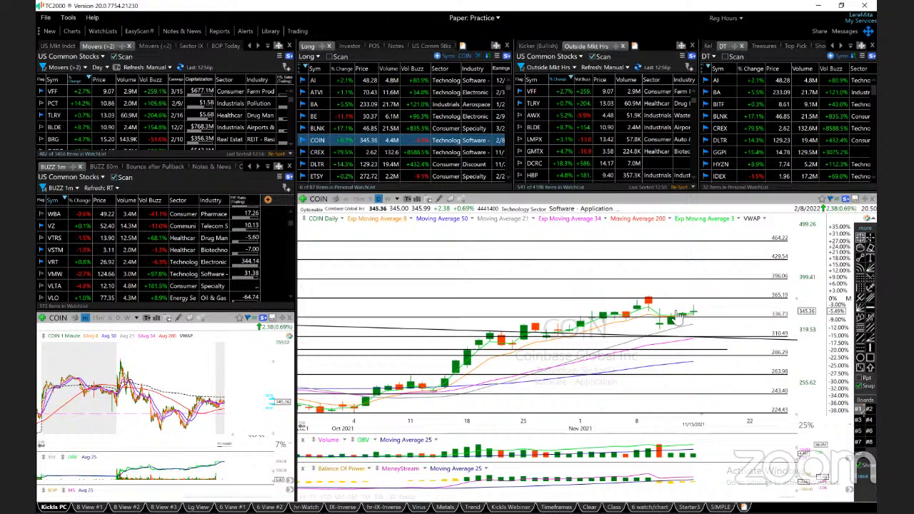
{"action": "mouse_move", "coordinate": [695, 321]}
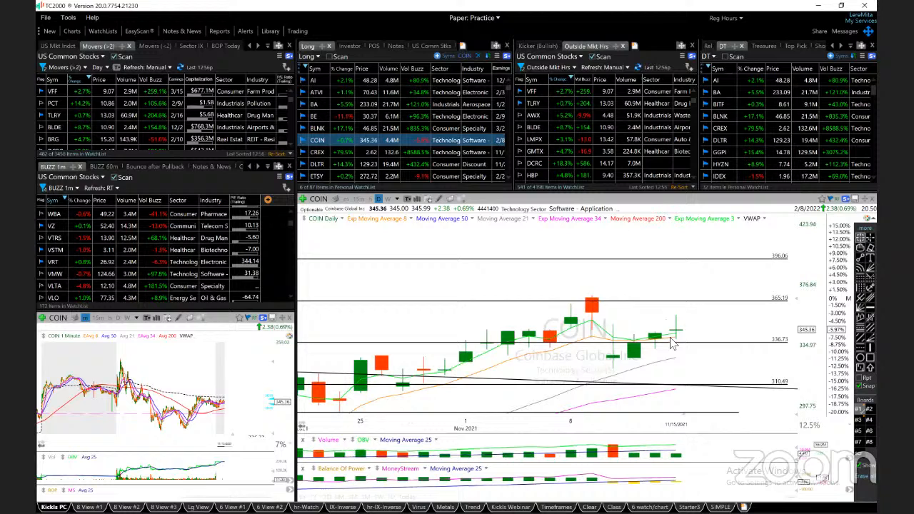
{"action": "mouse_move", "coordinate": [755, 417]}
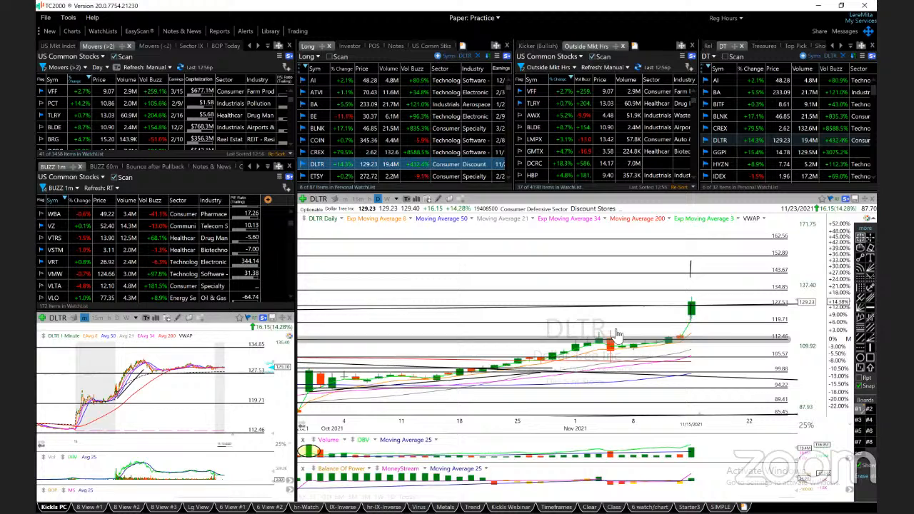
{"action": "mouse_move", "coordinate": [726, 339]}
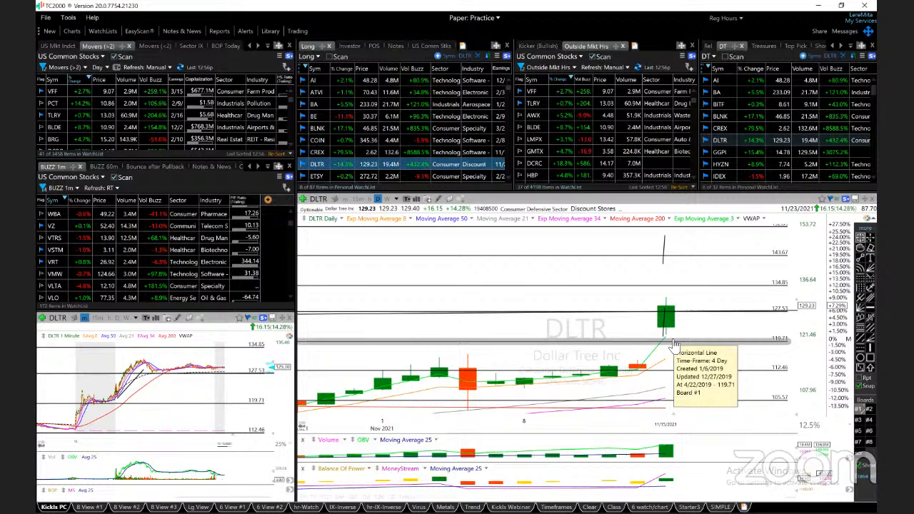
{"action": "mouse_move", "coordinate": [672, 328]}
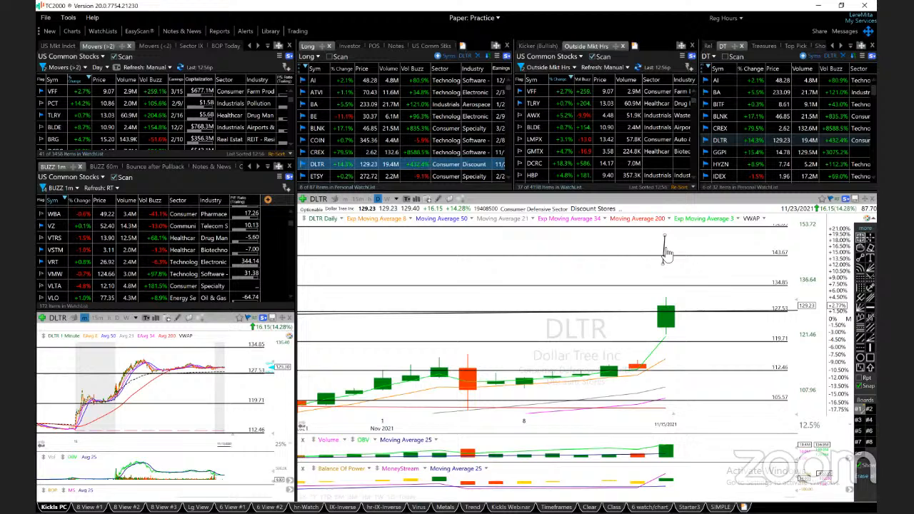
{"action": "mouse_move", "coordinate": [793, 314]}
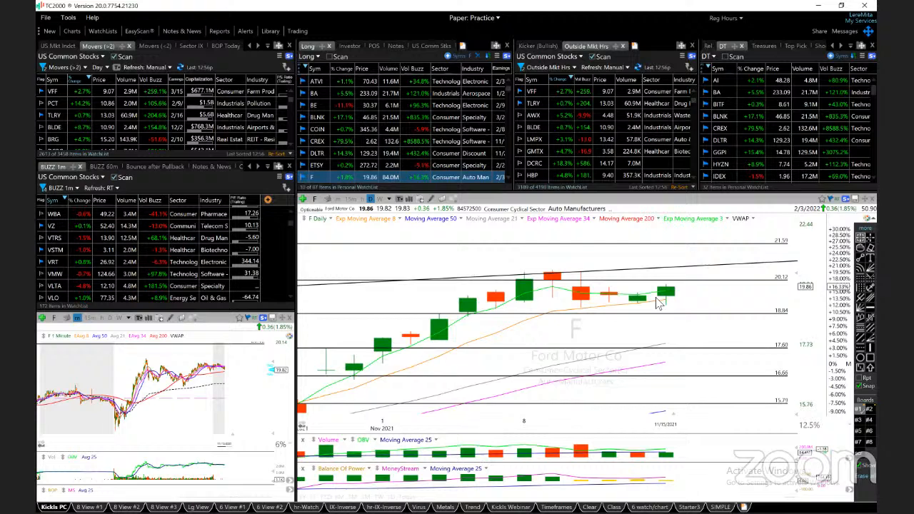
{"action": "mouse_move", "coordinate": [500, 307]}
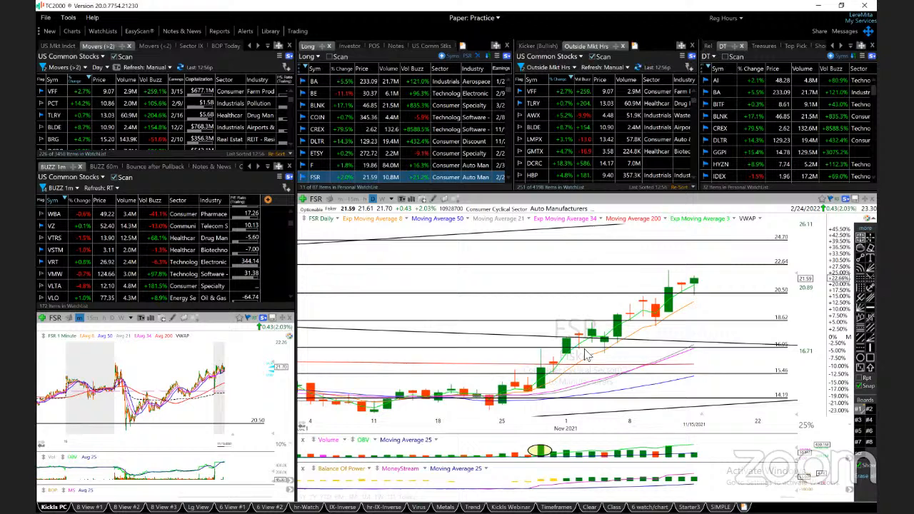
{"action": "mouse_move", "coordinate": [765, 280]}
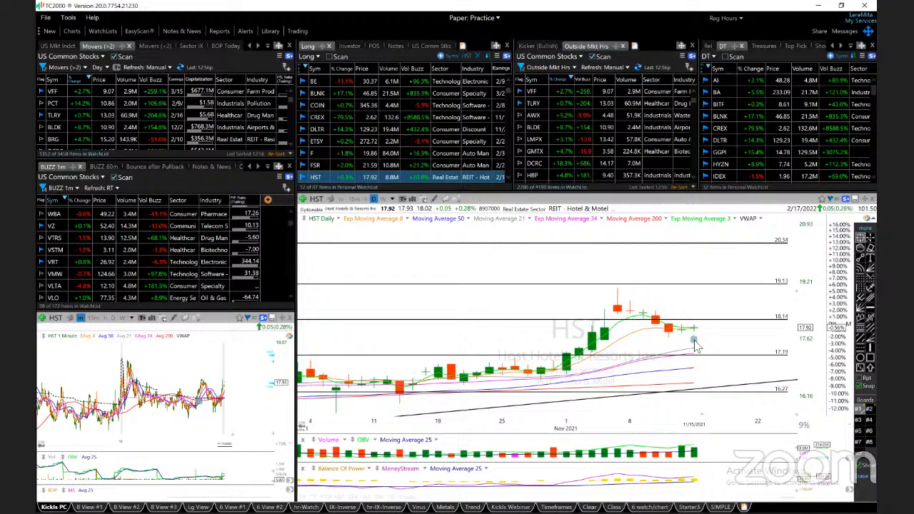
{"action": "mouse_move", "coordinate": [717, 349]}
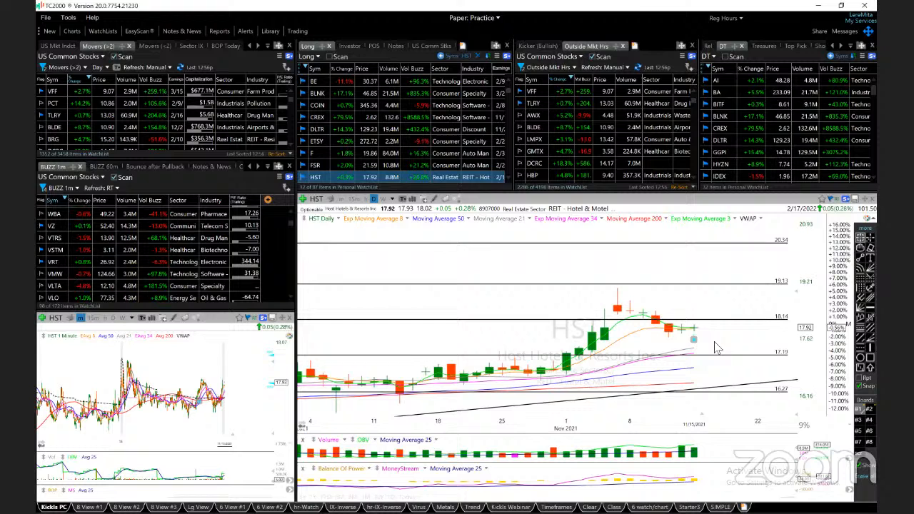
{"action": "mouse_move", "coordinate": [663, 348]}
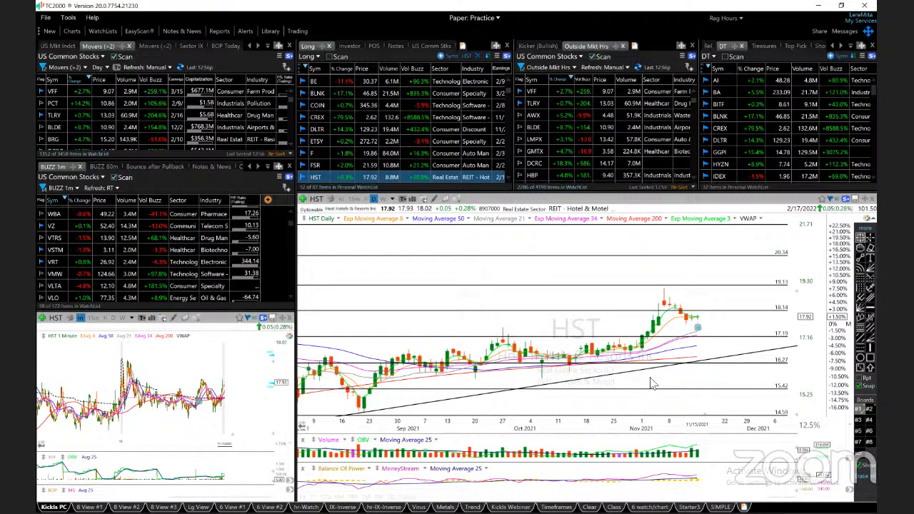
{"action": "mouse_move", "coordinate": [717, 380]}
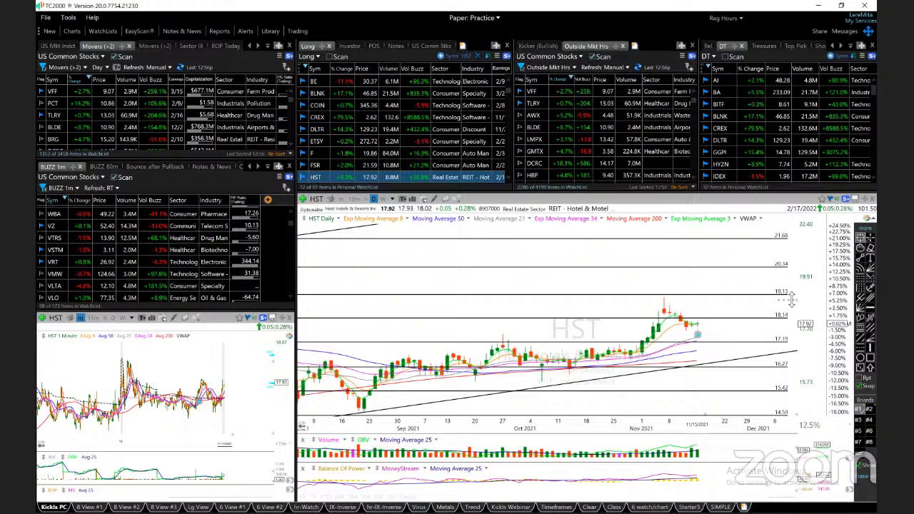
{"action": "mouse_move", "coordinate": [726, 331]}
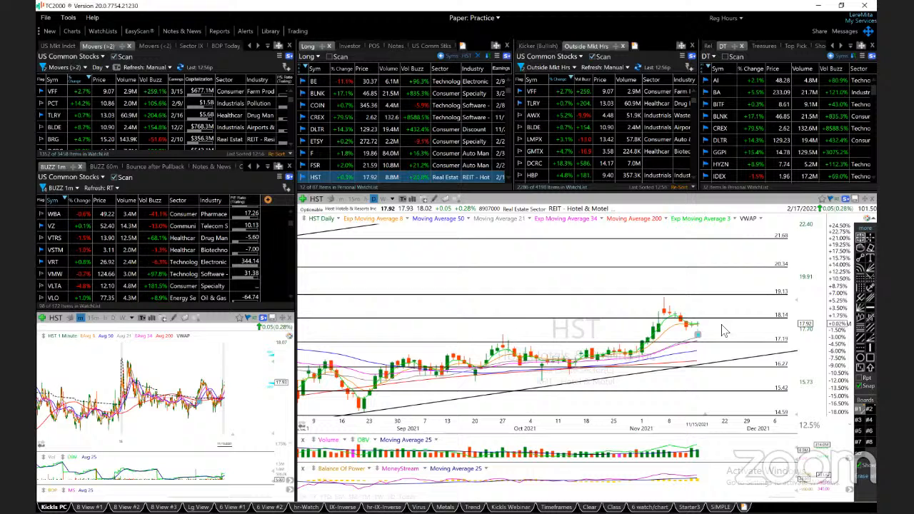
{"action": "mouse_move", "coordinate": [737, 322]}
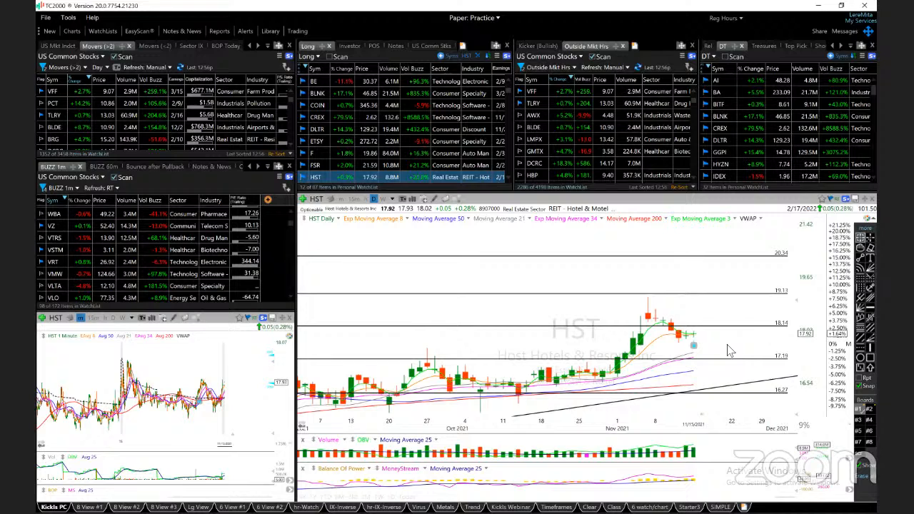
{"action": "mouse_move", "coordinate": [693, 348]}
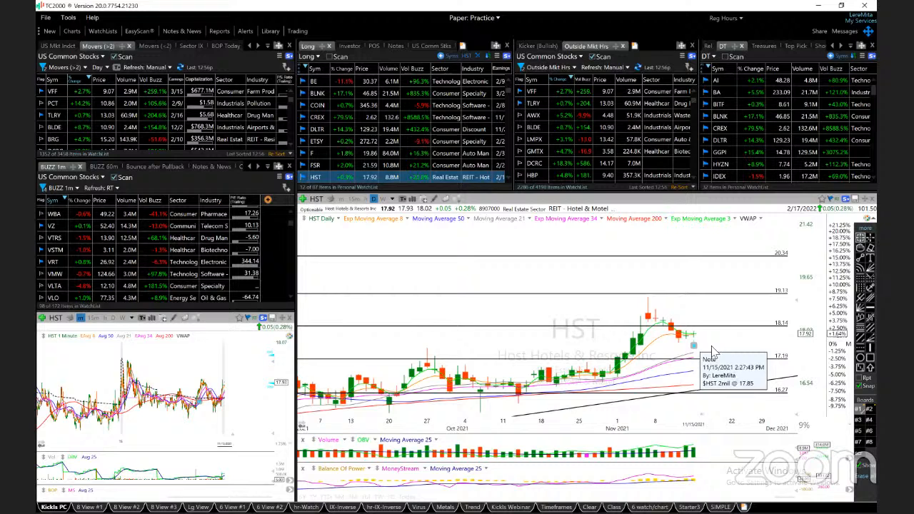
{"action": "mouse_move", "coordinate": [711, 315]}
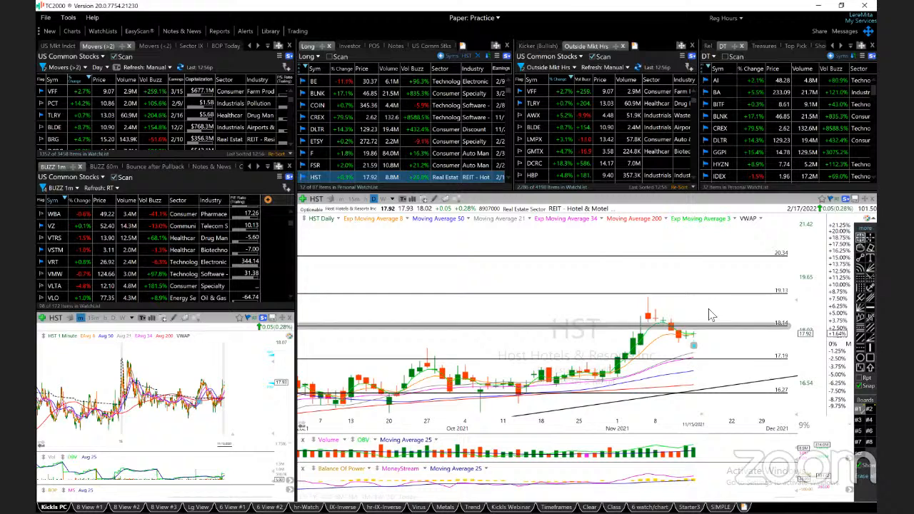
{"action": "mouse_move", "coordinate": [706, 361]}
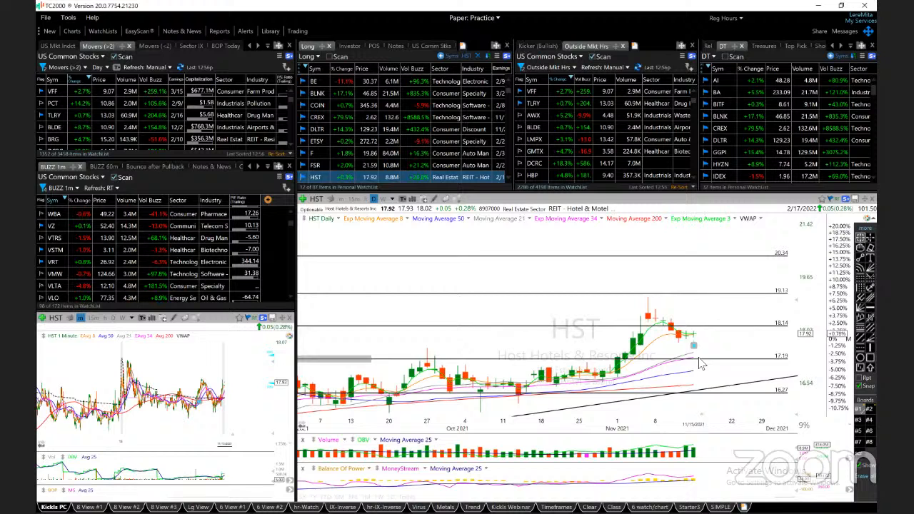
{"action": "mouse_move", "coordinate": [732, 350]}
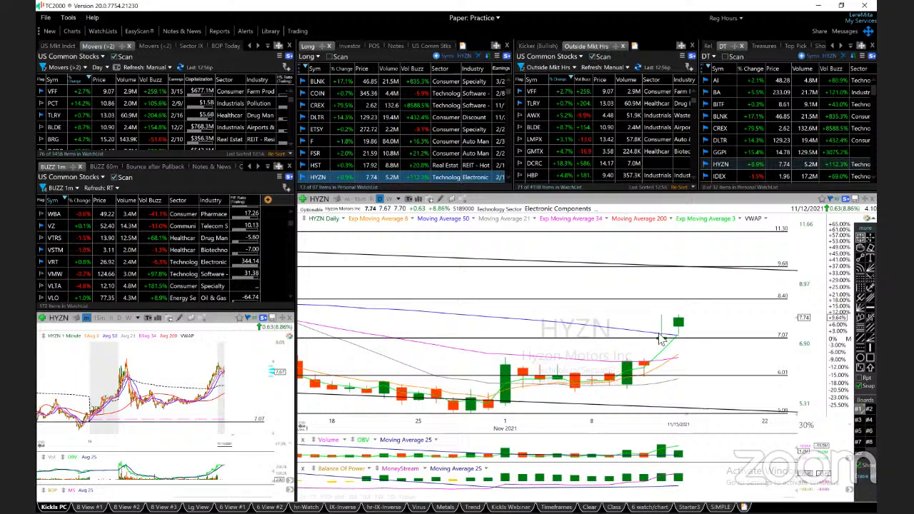
{"action": "mouse_move", "coordinate": [772, 311]}
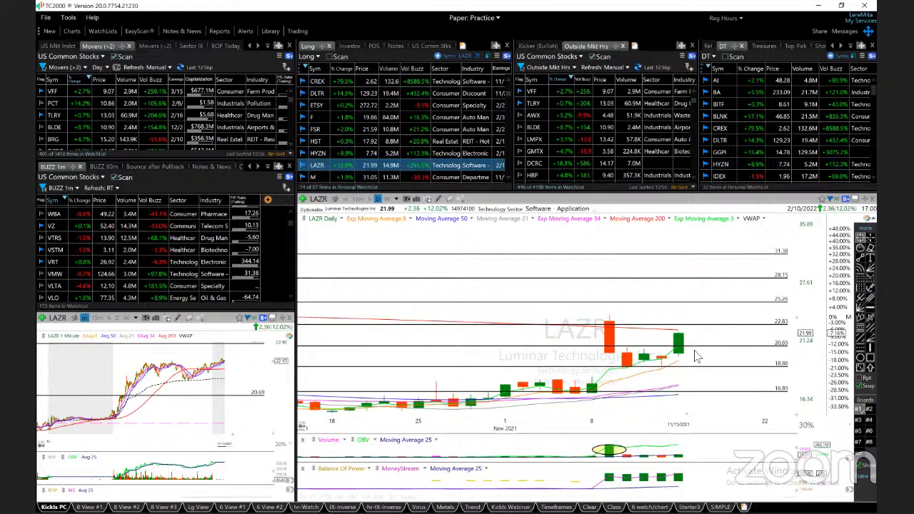
{"action": "mouse_move", "coordinate": [634, 358]}
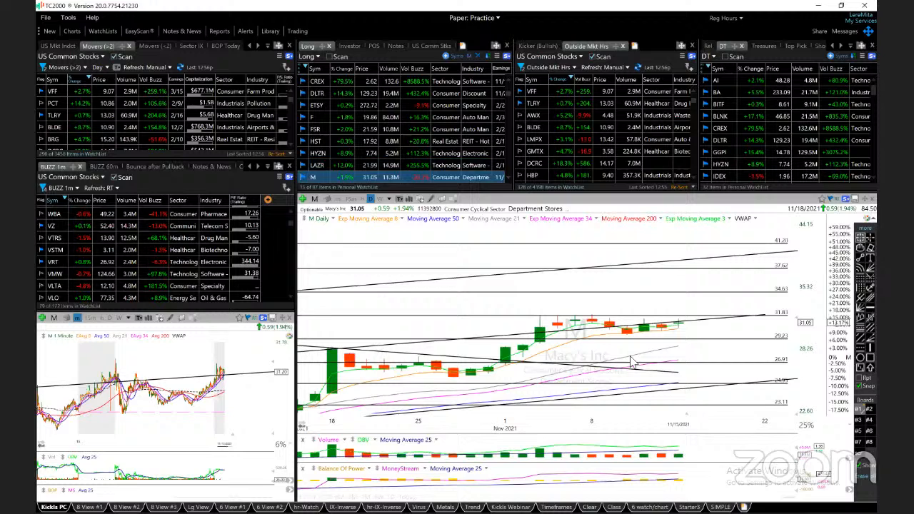
{"action": "mouse_move", "coordinate": [785, 315]}
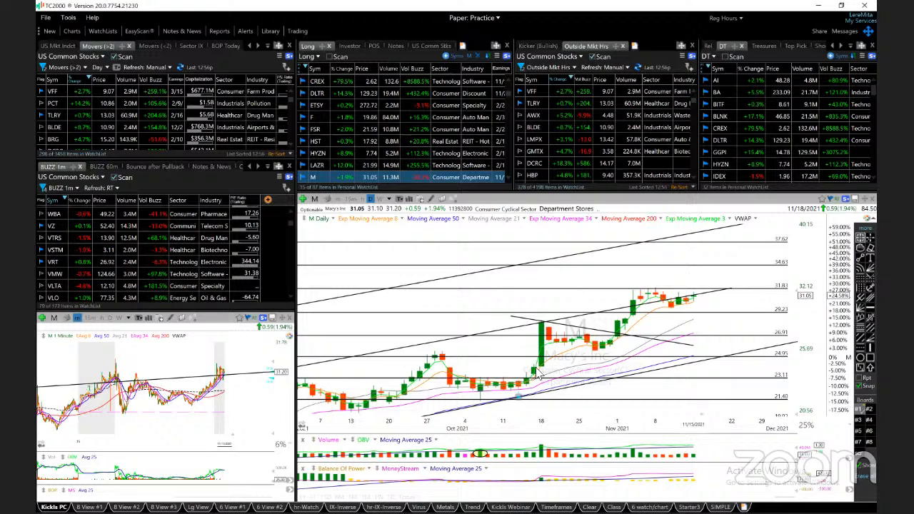
{"action": "mouse_move", "coordinate": [722, 307]}
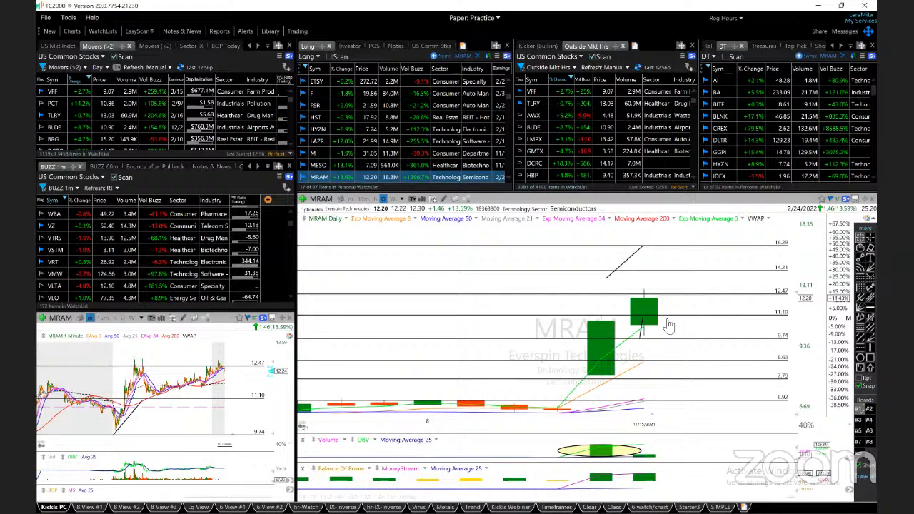
{"action": "mouse_move", "coordinate": [697, 306]}
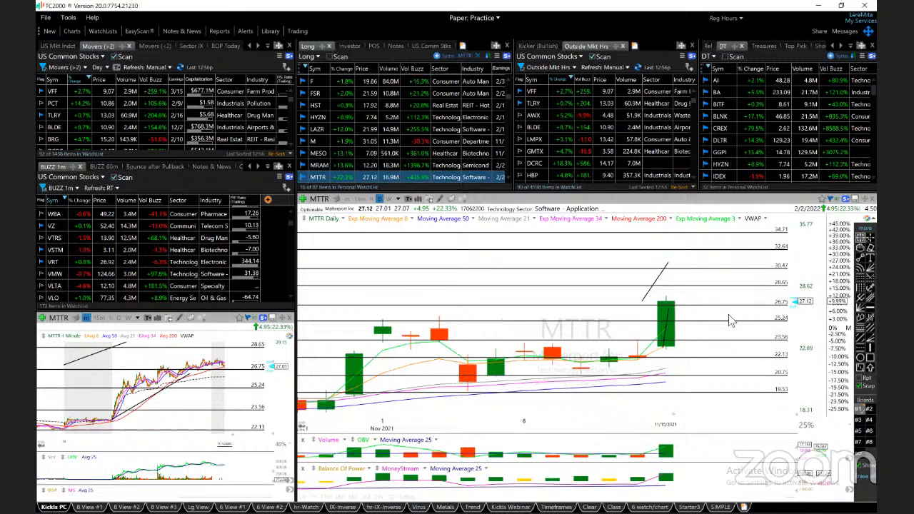
{"action": "mouse_move", "coordinate": [732, 320]}
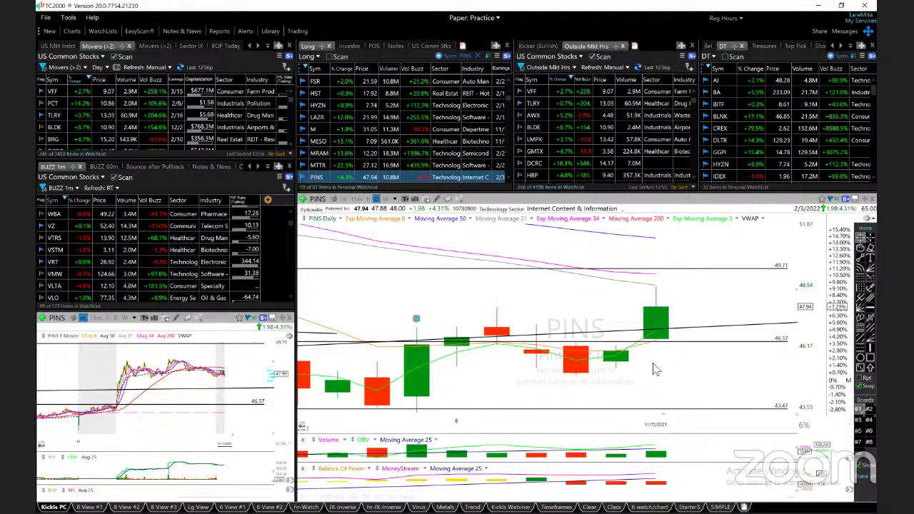
{"action": "mouse_move", "coordinate": [640, 389]}
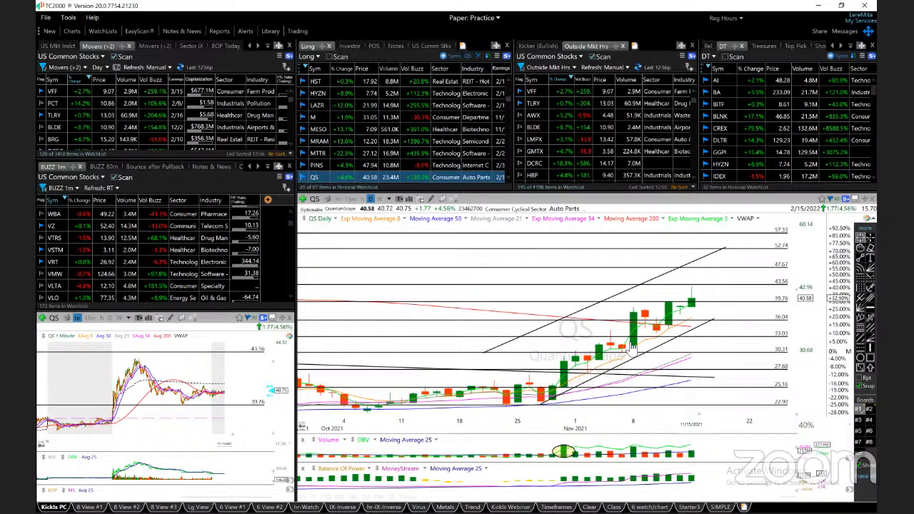
{"action": "mouse_move", "coordinate": [672, 317]}
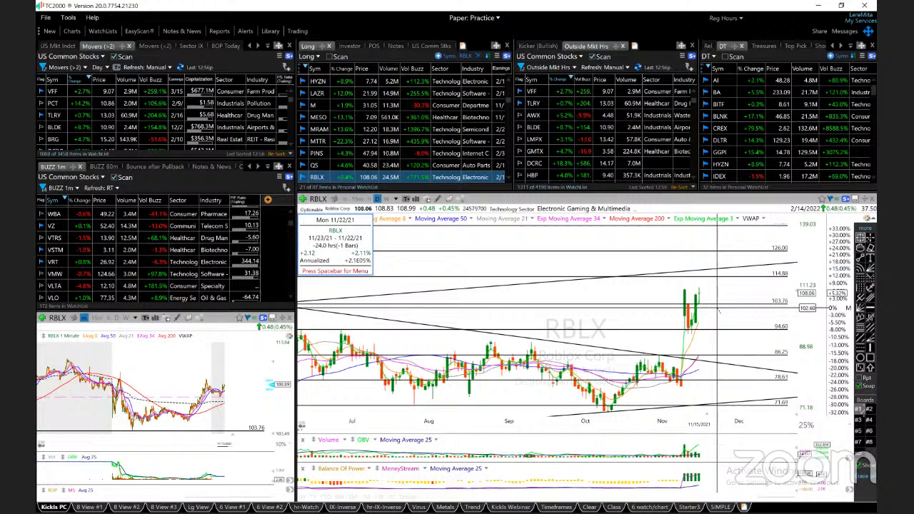
{"action": "mouse_move", "coordinate": [701, 329]}
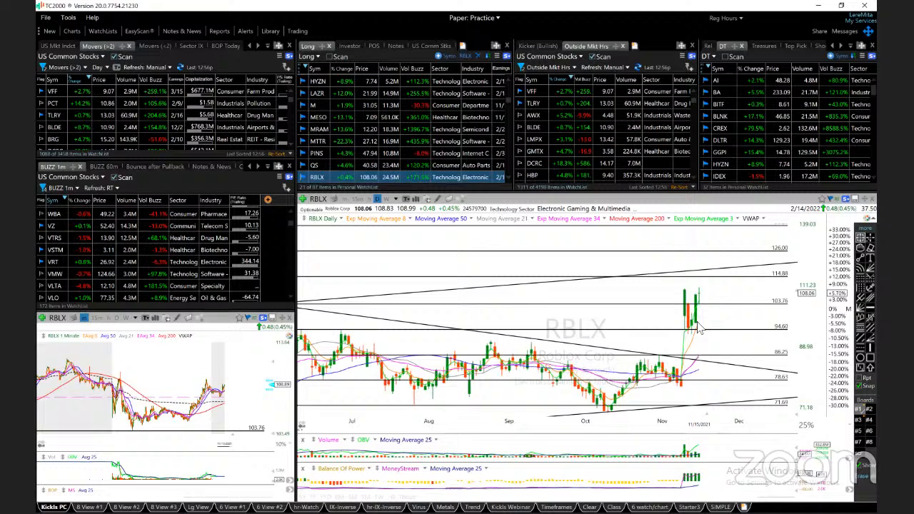
Step: Load The RealReal (REAL) daily chart from the watchlist
{"action": "left_click", "coordinate": [317, 178]}
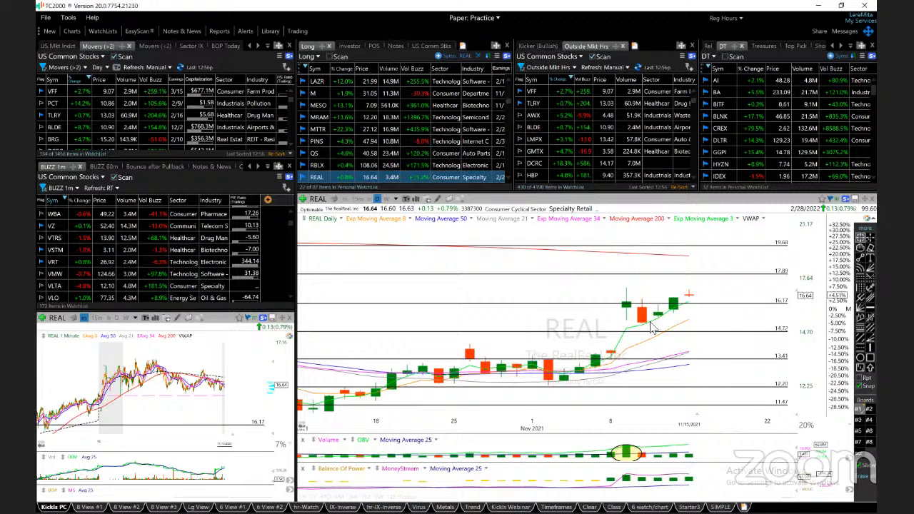
{"action": "mouse_move", "coordinate": [692, 299]}
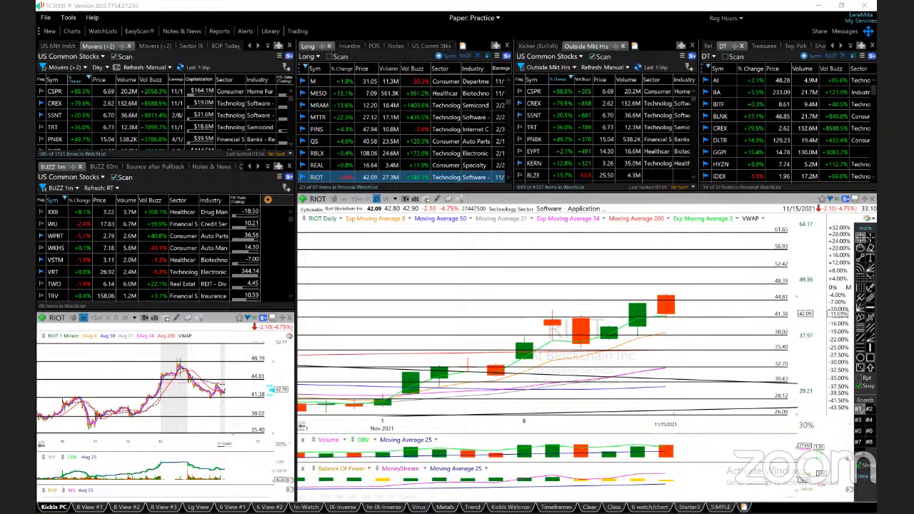
{"action": "mouse_move", "coordinate": [720, 311]}
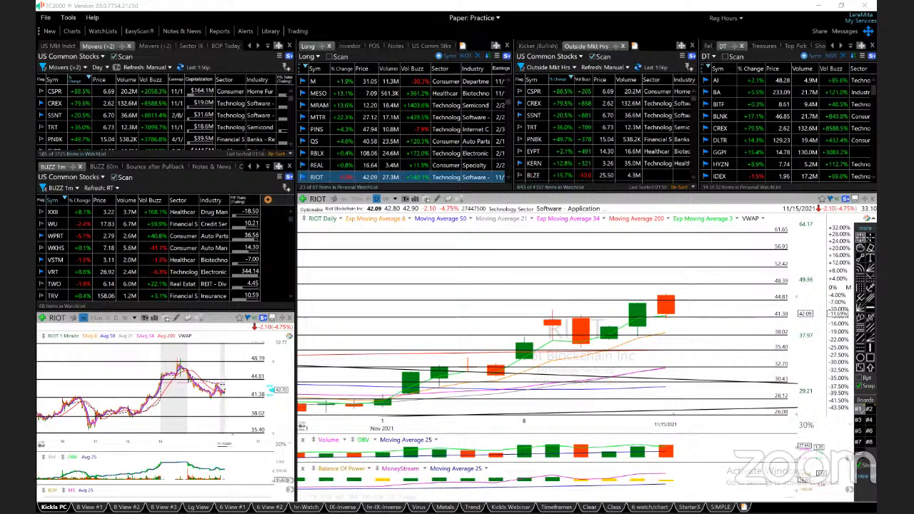
{"action": "mouse_move", "coordinate": [677, 320]}
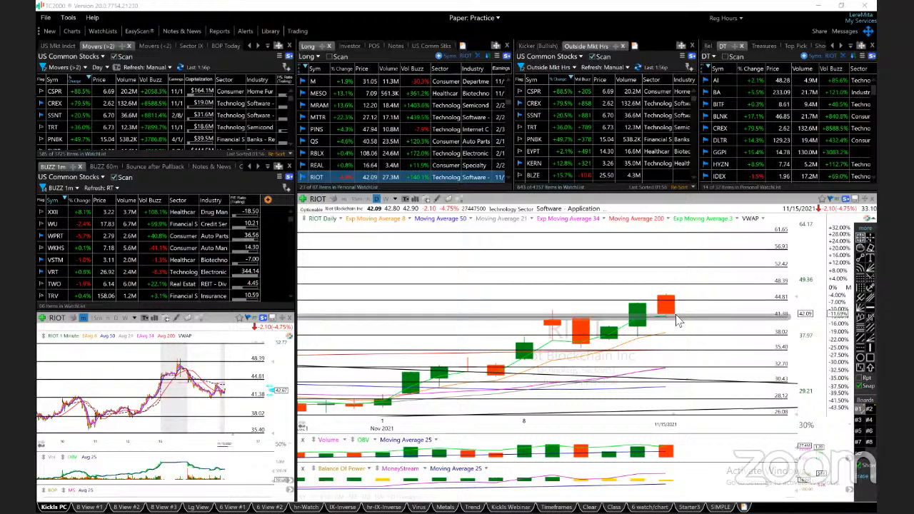
{"action": "mouse_move", "coordinate": [671, 335]}
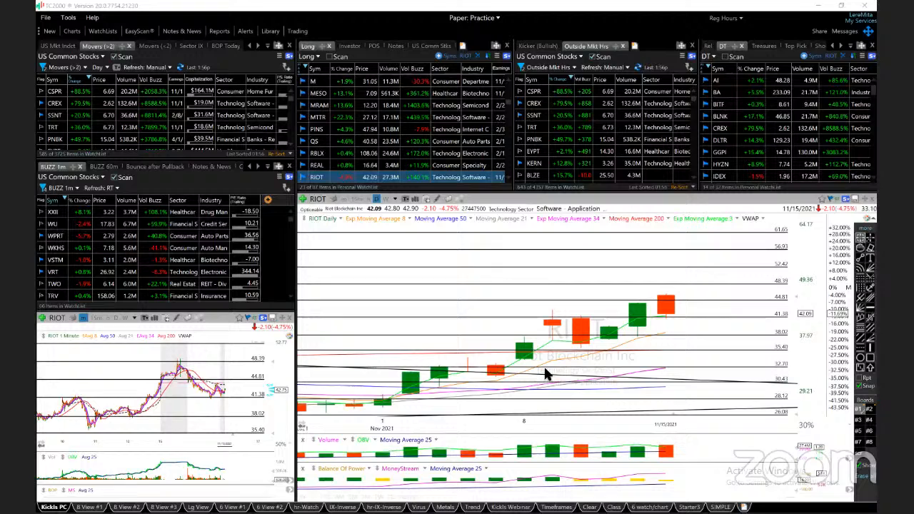
{"action": "mouse_move", "coordinate": [635, 285]}
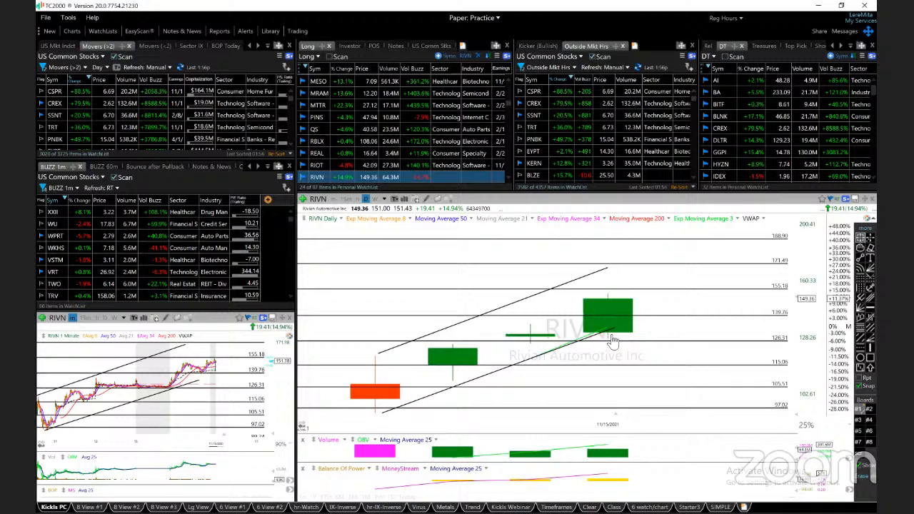
{"action": "mouse_move", "coordinate": [526, 344]}
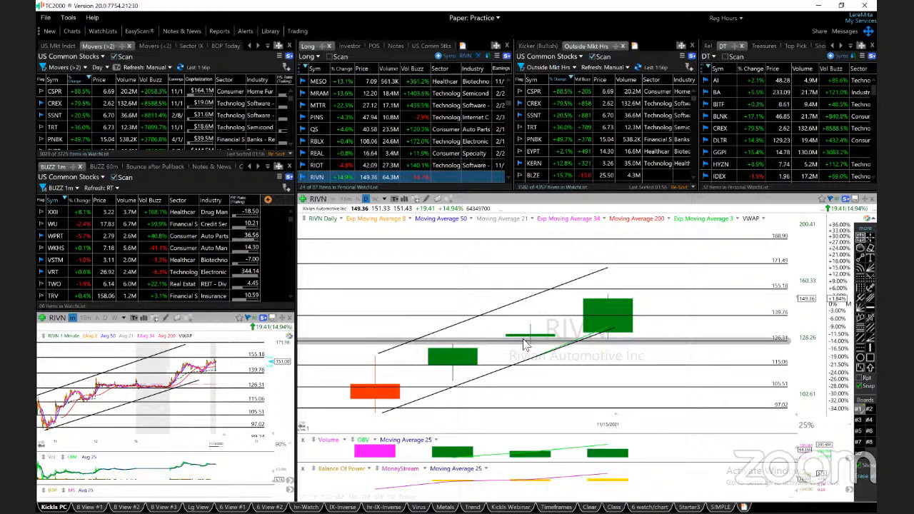
Step: Load the next watchlist symbol's daily chart after Rivian
{"action": "left_click", "coordinate": [348, 198]}
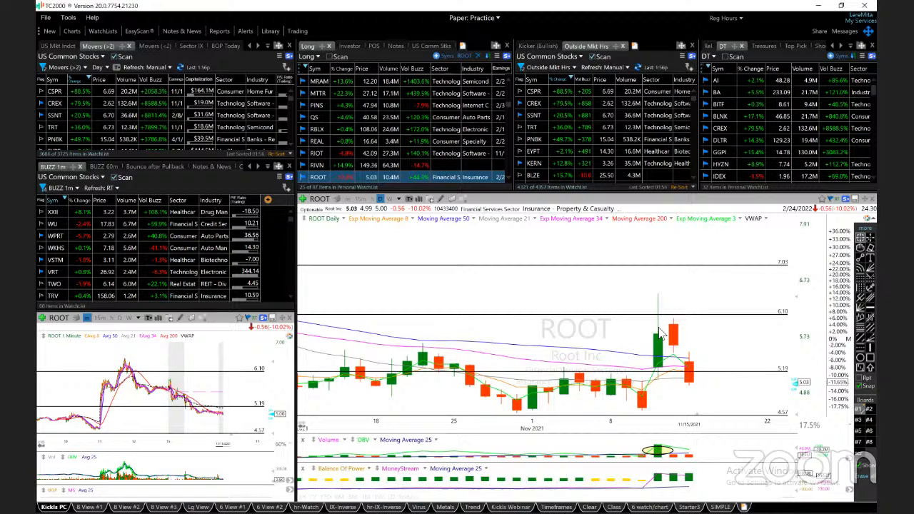
{"action": "mouse_move", "coordinate": [657, 332]}
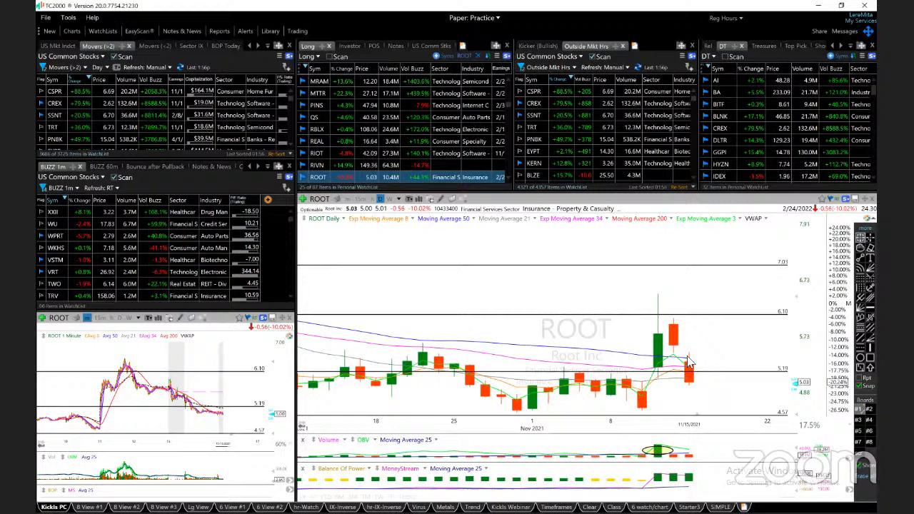
{"action": "mouse_move", "coordinate": [714, 412]}
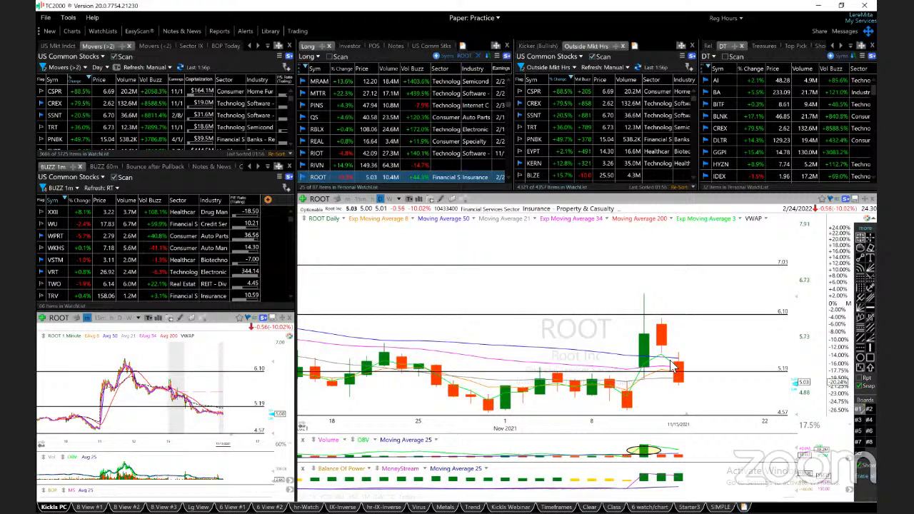
{"action": "mouse_move", "coordinate": [750, 317]}
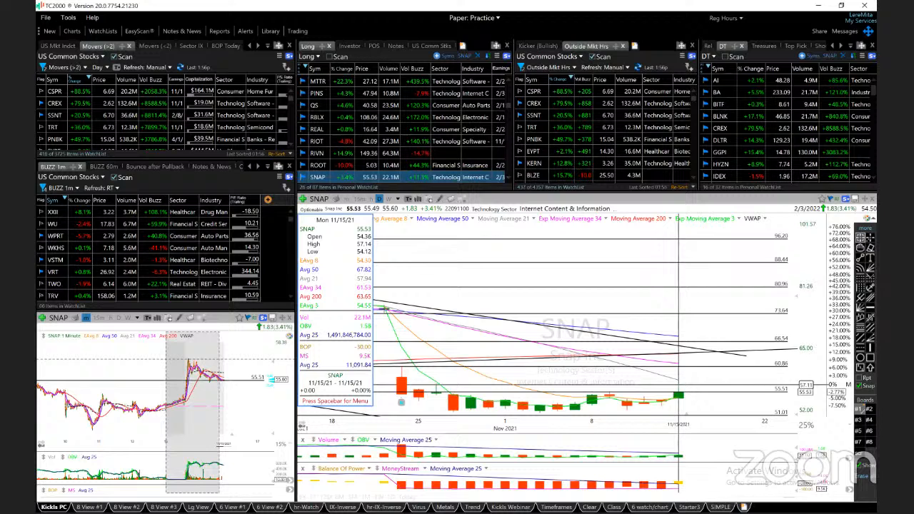
{"action": "left_click", "coordinate": [403, 199]}
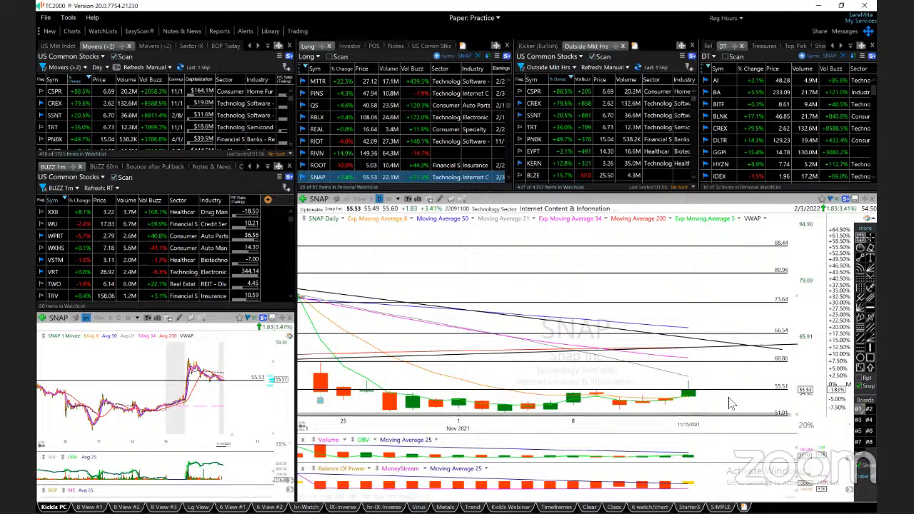
{"action": "mouse_move", "coordinate": [772, 340]}
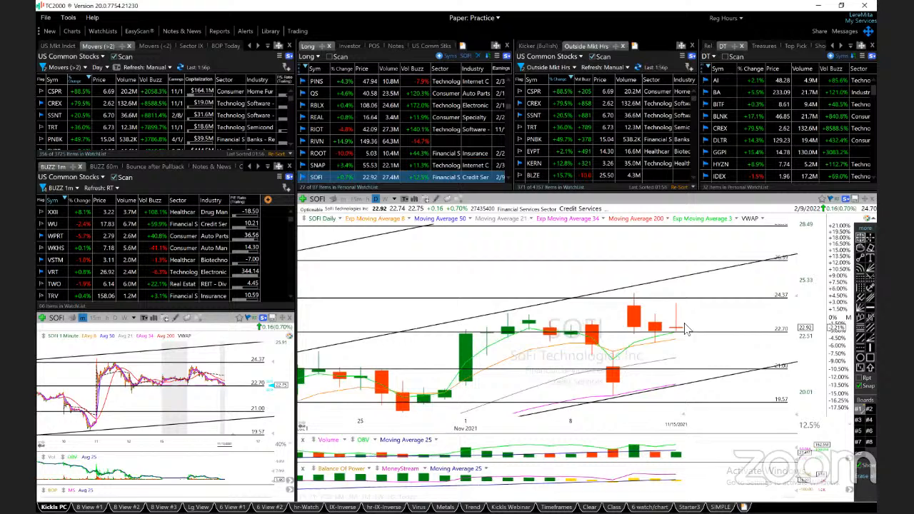
{"action": "mouse_move", "coordinate": [507, 369]}
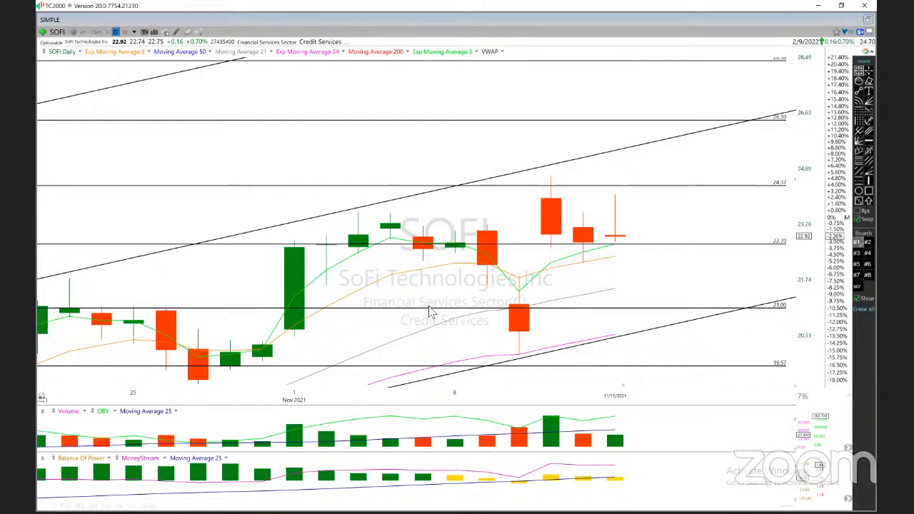
{"action": "left_click", "coordinate": [97, 31]}
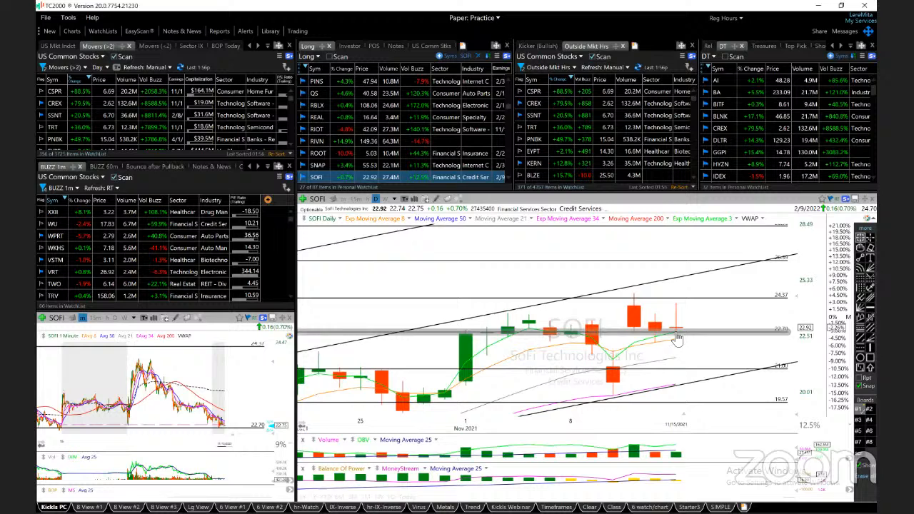
{"action": "mouse_move", "coordinate": [655, 349]}
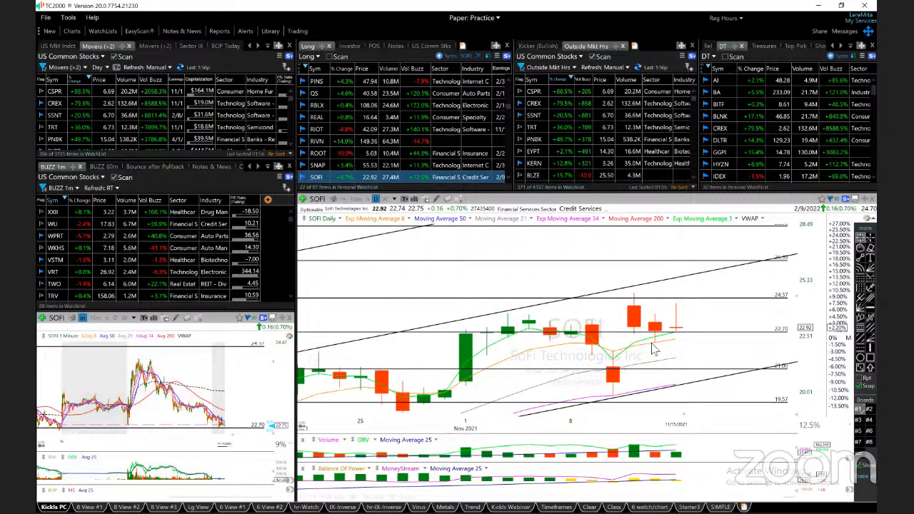
{"action": "mouse_move", "coordinate": [783, 307]}
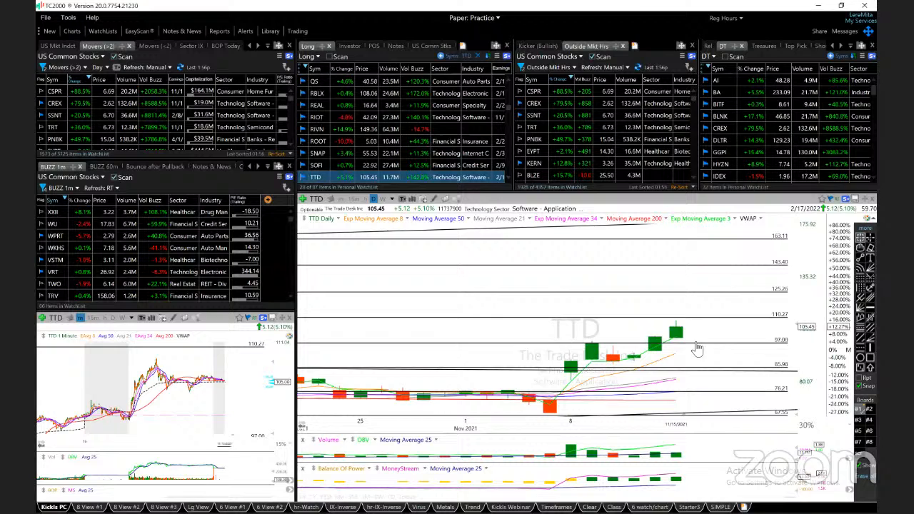
{"action": "mouse_move", "coordinate": [659, 358]}
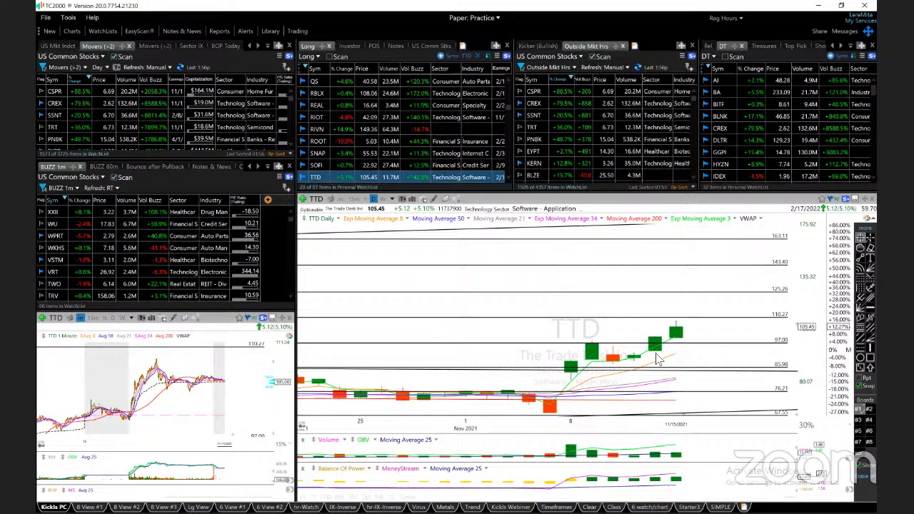
{"action": "mouse_move", "coordinate": [679, 337]}
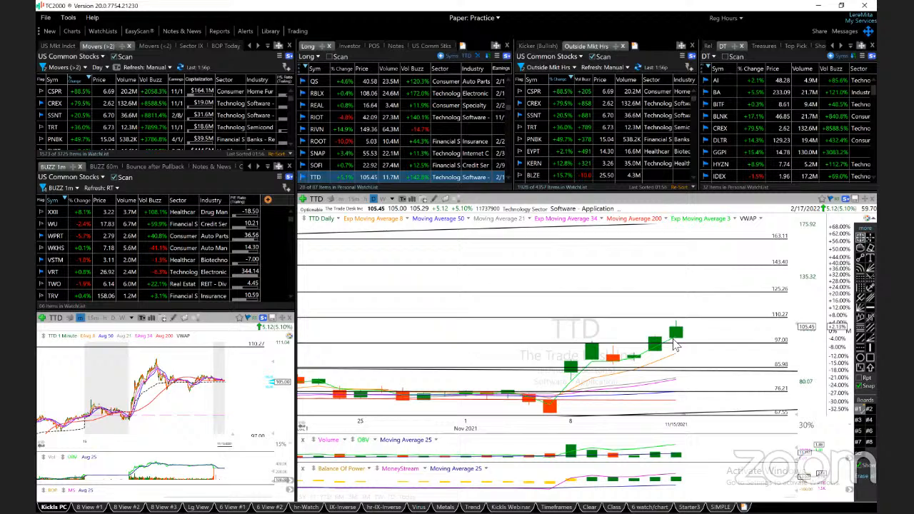
{"action": "mouse_move", "coordinate": [674, 343]}
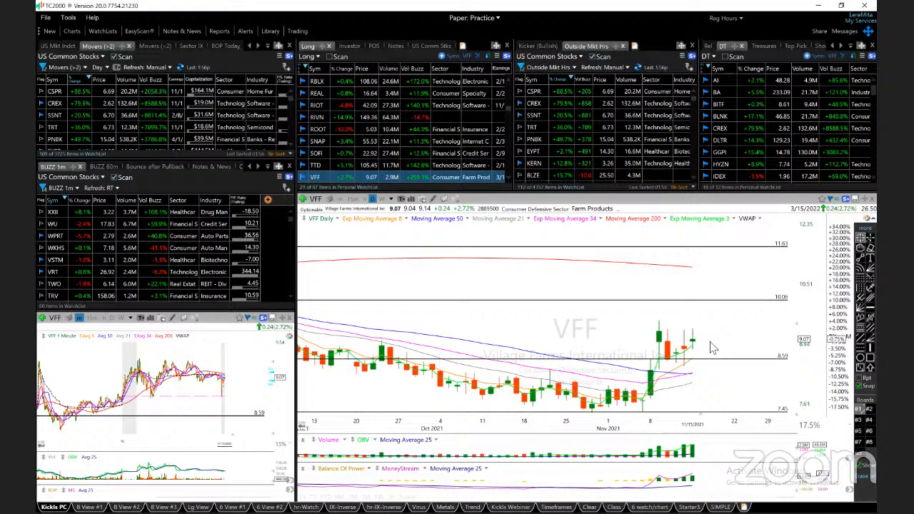
{"action": "mouse_move", "coordinate": [689, 344]}
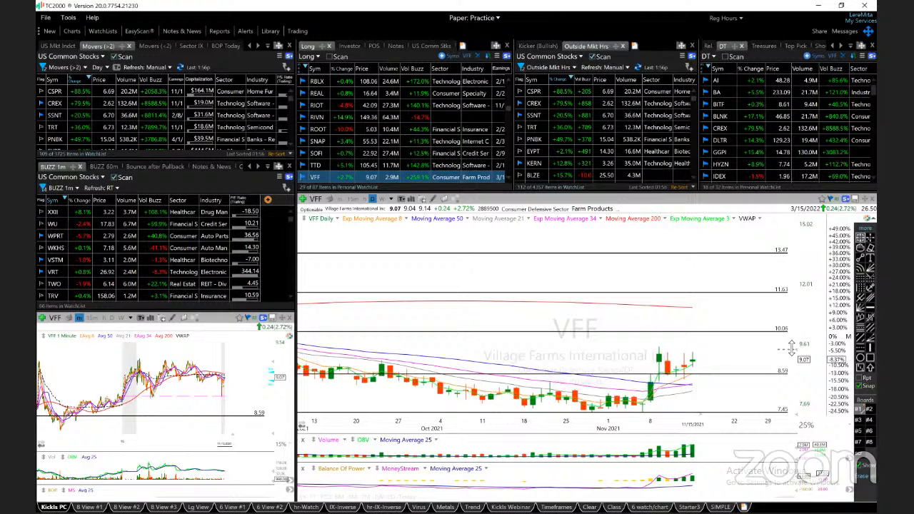
Step: Load the Village Farms (VFF) daily chart from the watchlist
{"action": "left_click", "coordinate": [317, 177]}
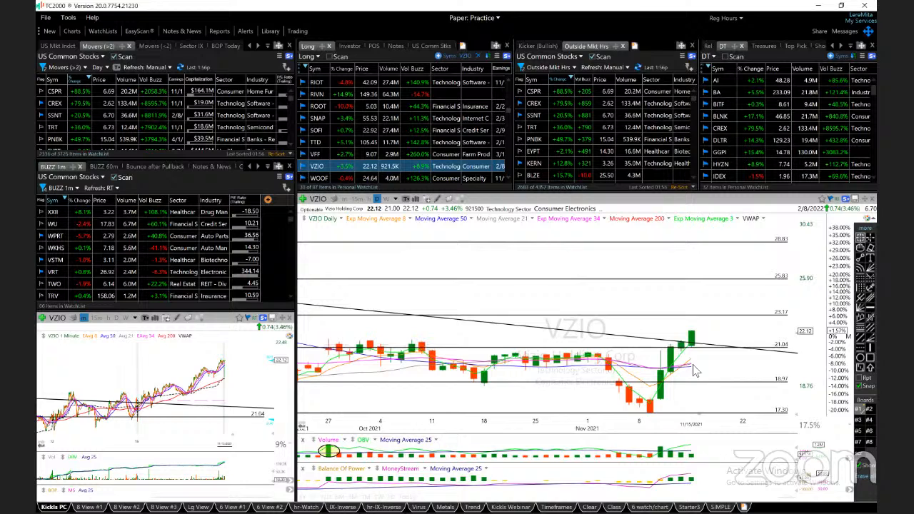
{"action": "mouse_move", "coordinate": [725, 354]}
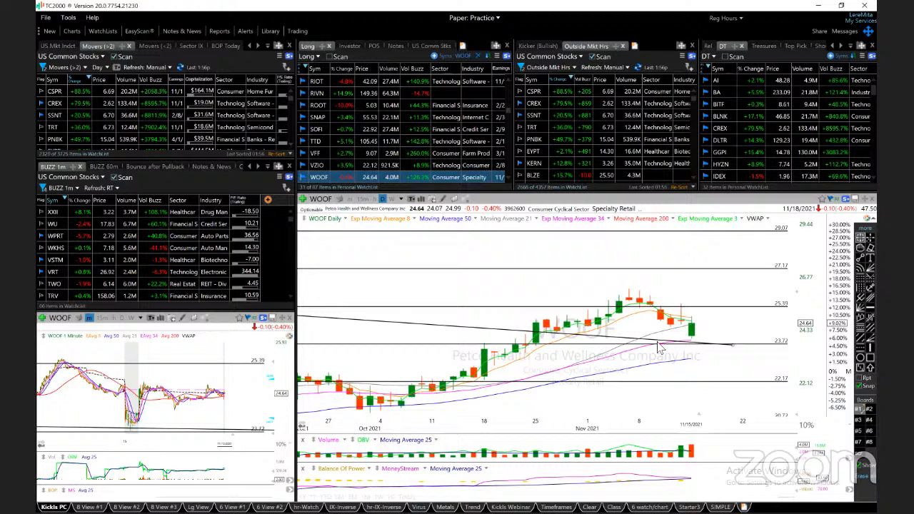
{"action": "mouse_move", "coordinate": [693, 336]}
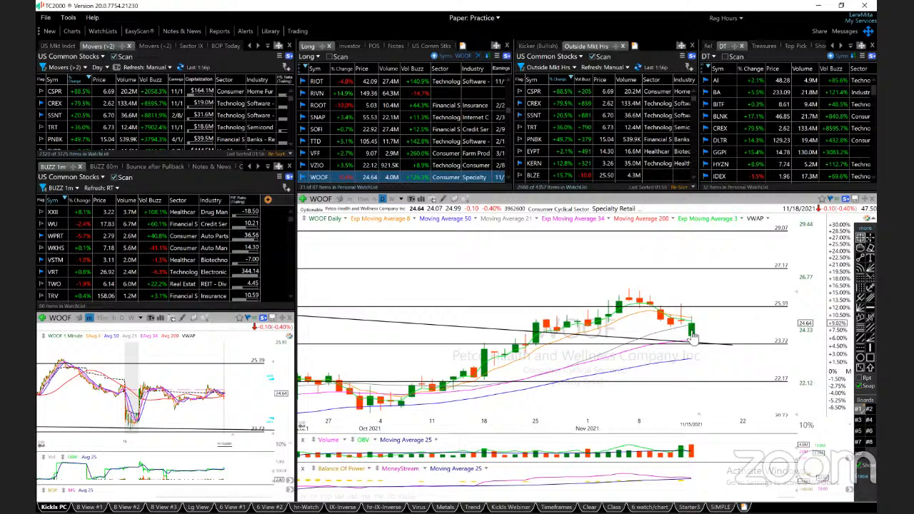
{"action": "mouse_move", "coordinate": [680, 317]}
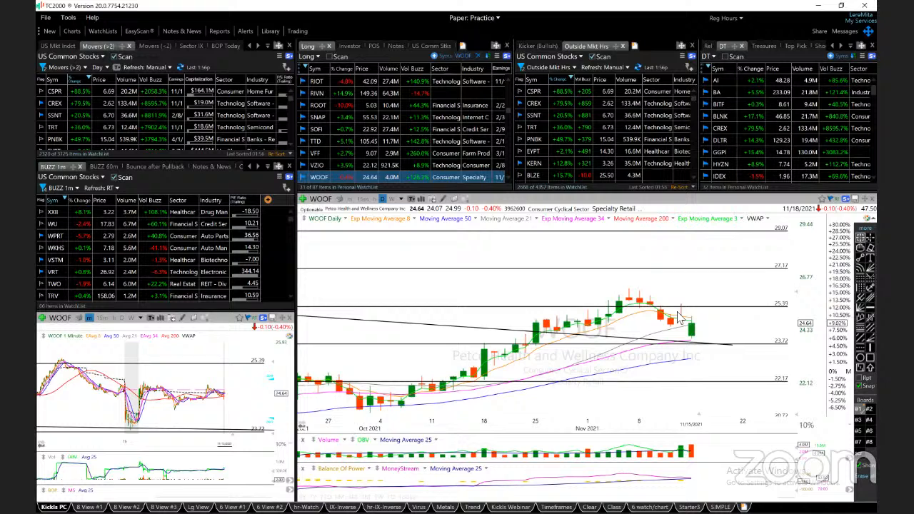
{"action": "mouse_move", "coordinate": [712, 334]}
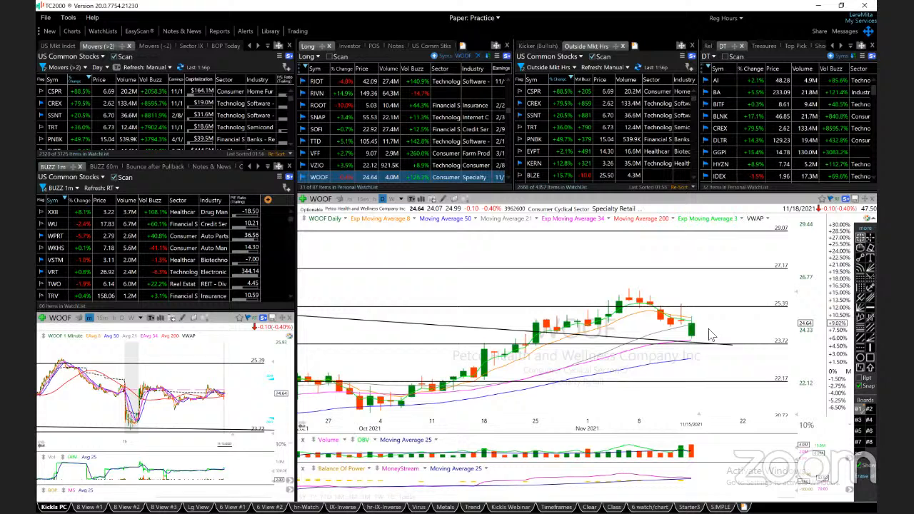